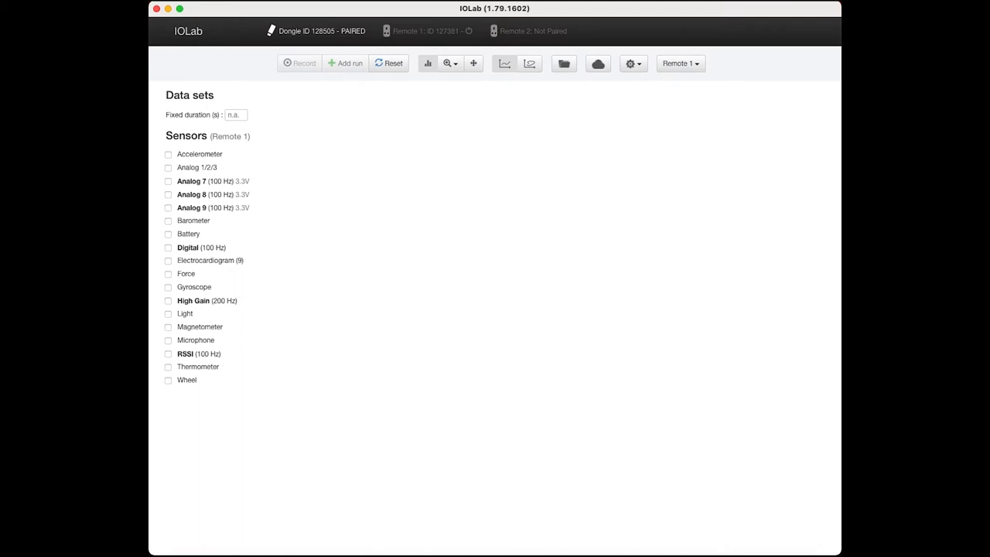
mouse_move(283, 29)
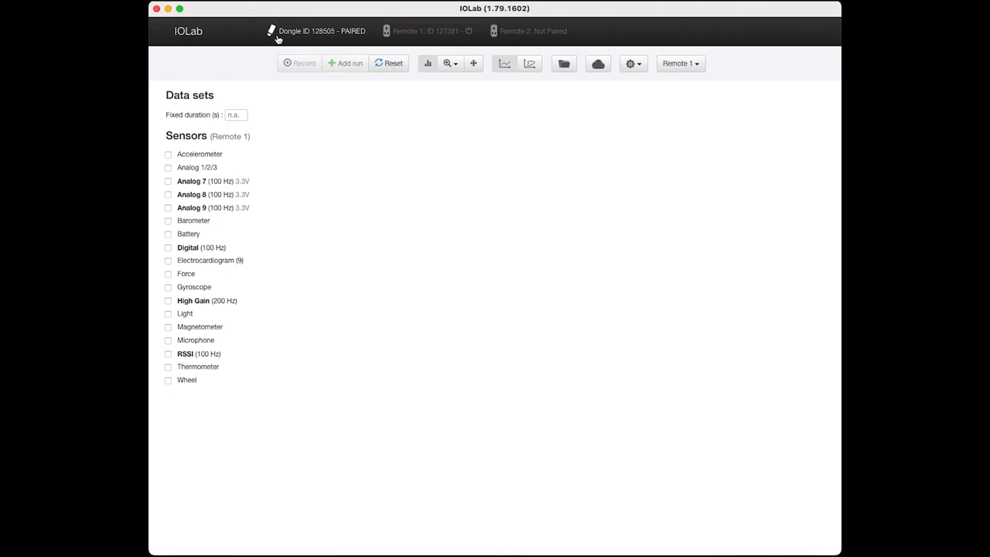
mouse_move(353, 41)
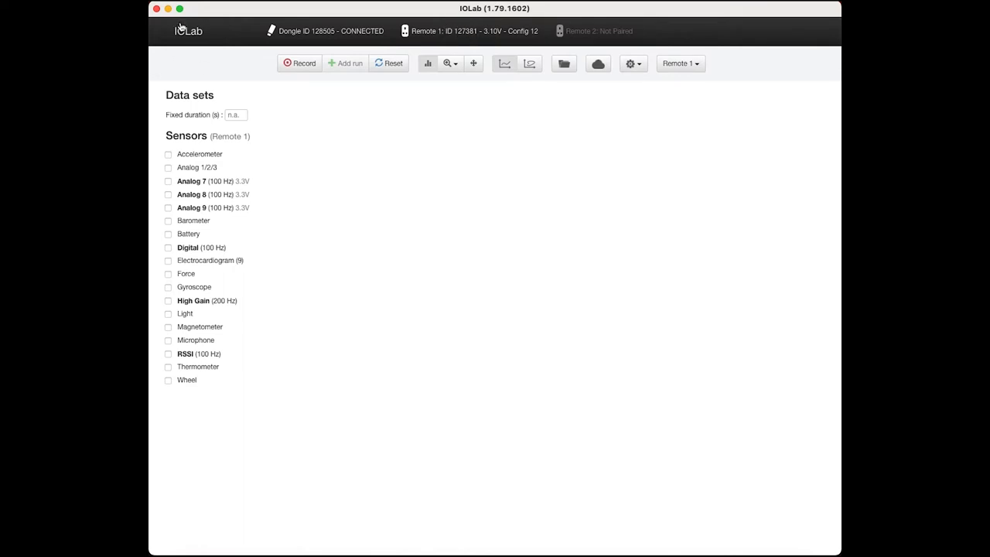
mouse_move(189, 209)
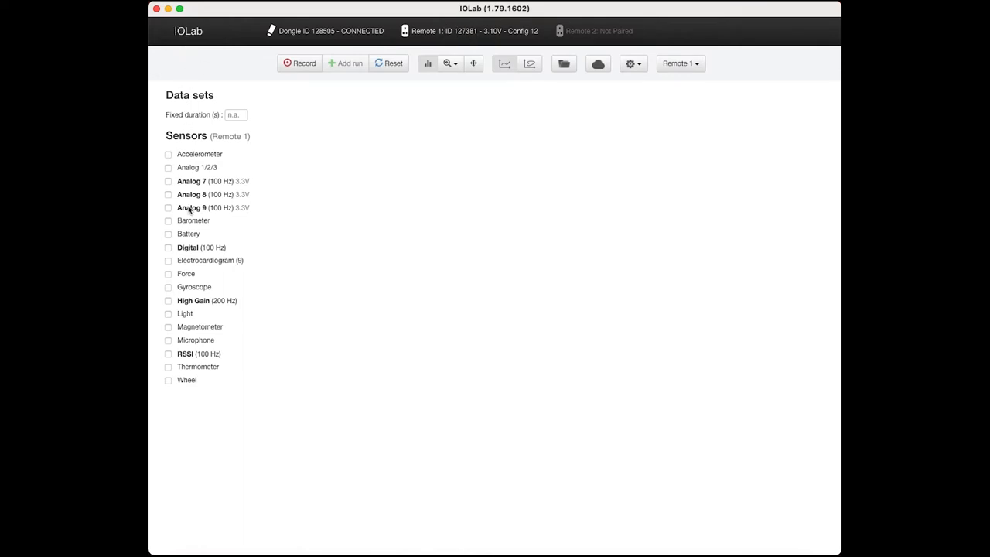
mouse_move(195, 181)
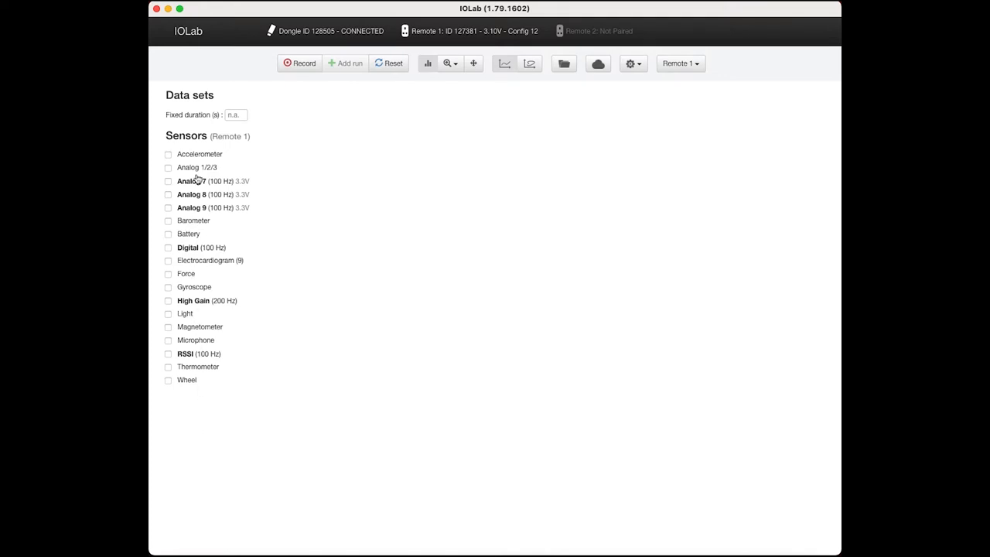
mouse_move(199, 390)
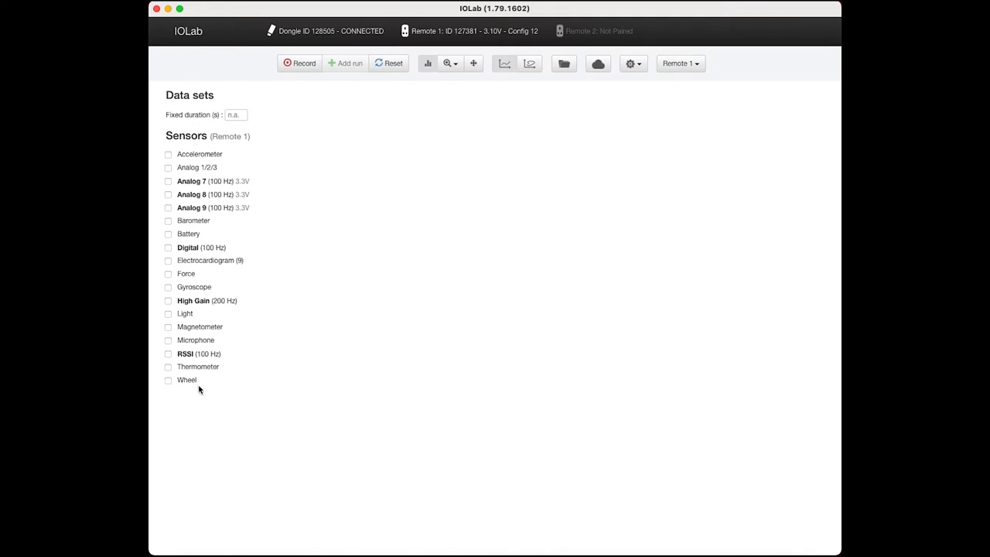
mouse_move(194, 394)
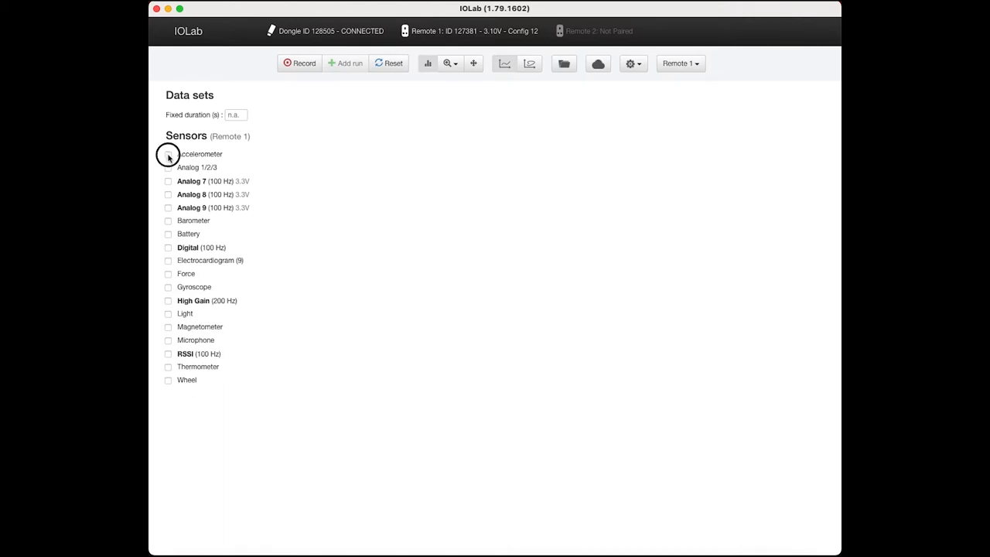
left_click(167, 155)
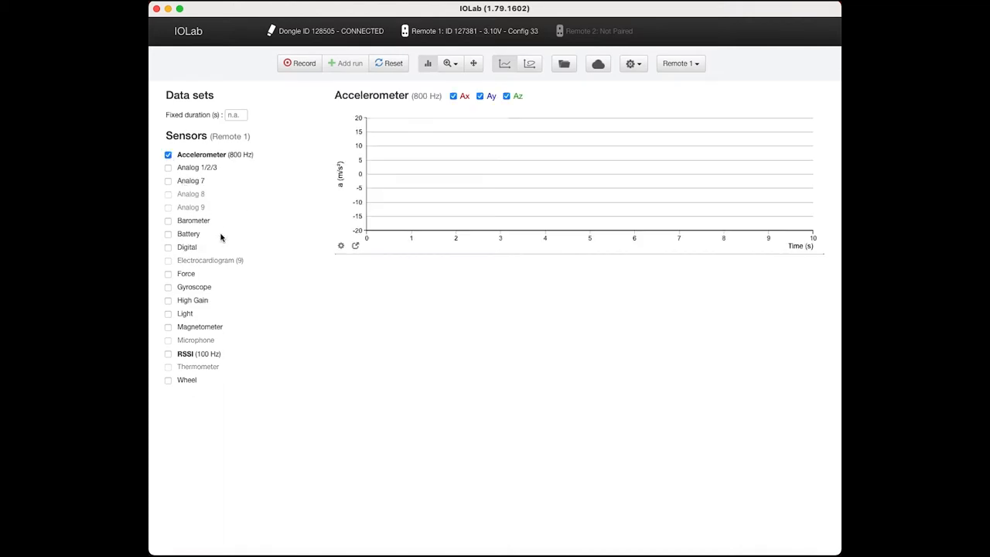
mouse_move(215, 373)
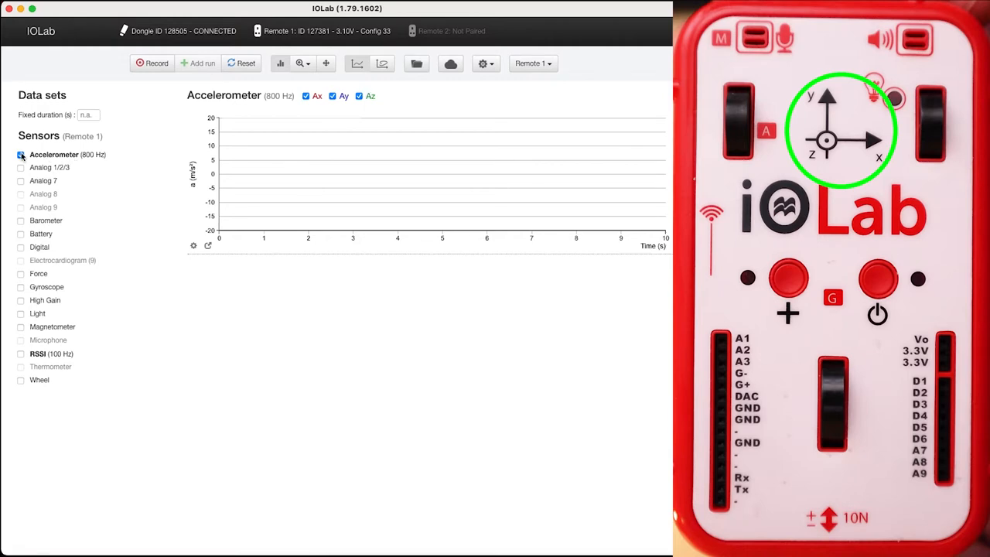
left_click(22, 155)
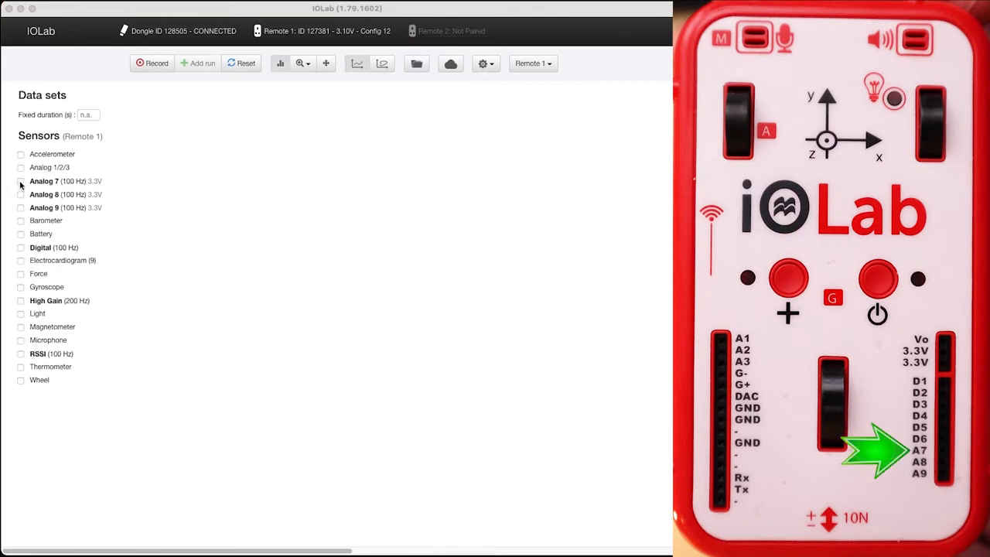
left_click(21, 195)
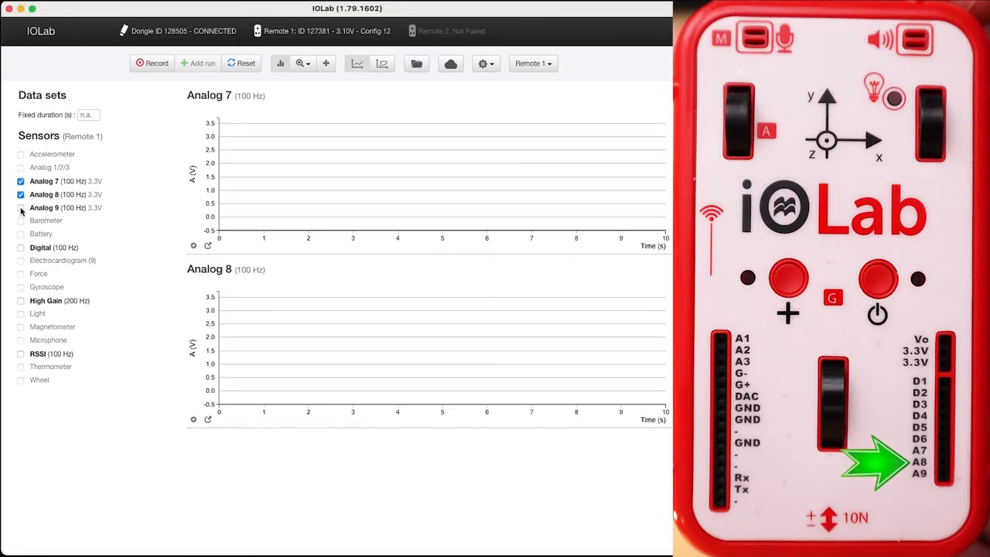
left_click(15, 207)
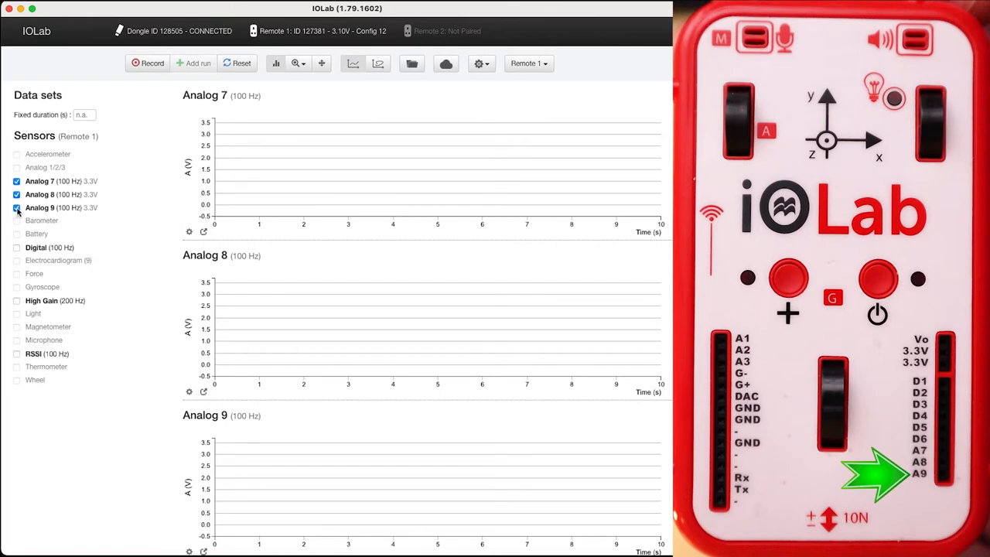
left_click(17, 207)
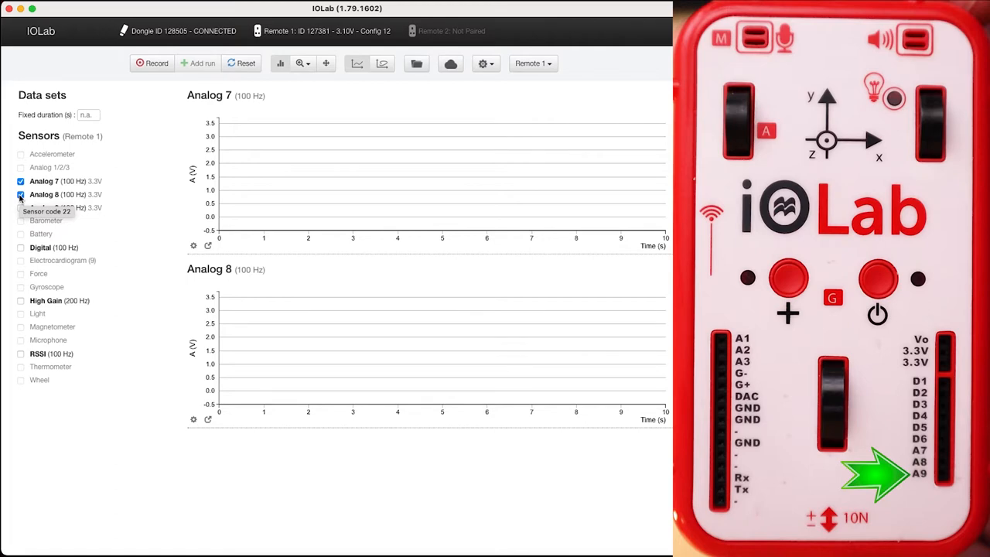
left_click(22, 194)
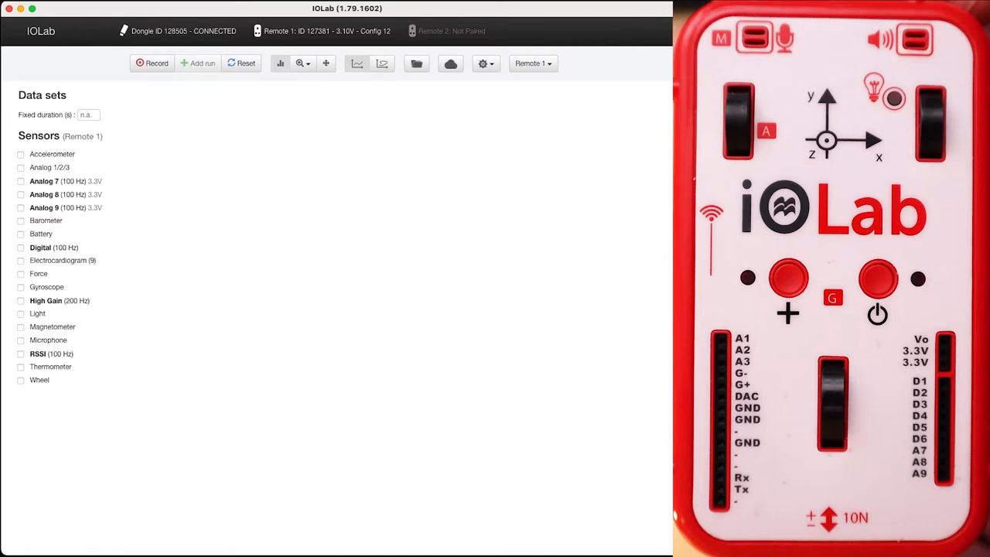
mouse_move(16, 280)
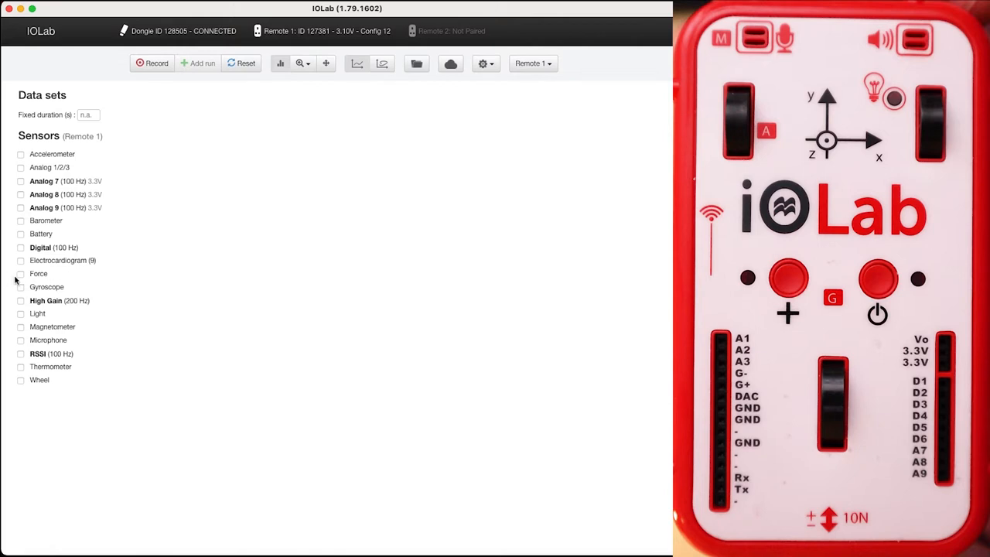
- Try the Force and Gyroscope sensor graphs, enabling and clearing each in turn
left_click(20, 274)
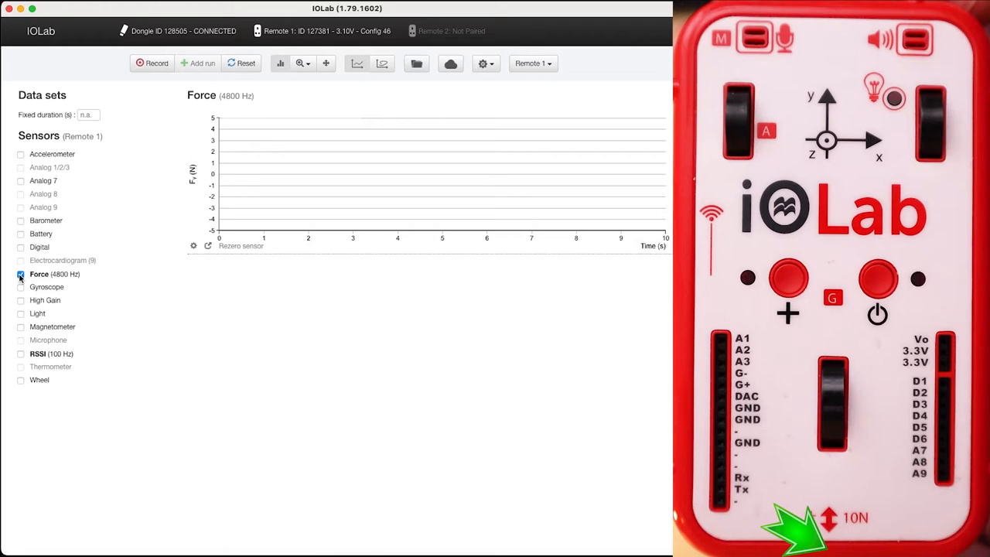
left_click(20, 274)
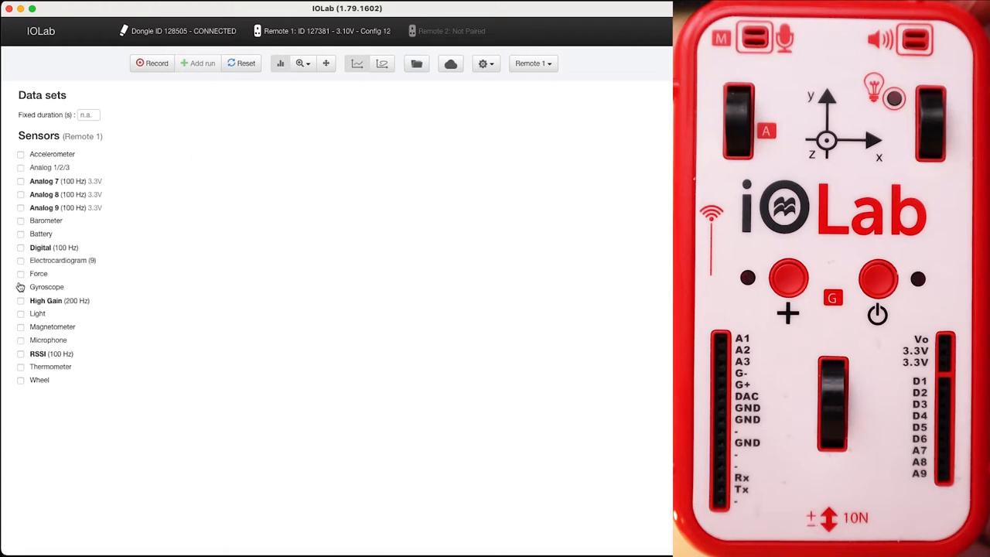
left_click(22, 286)
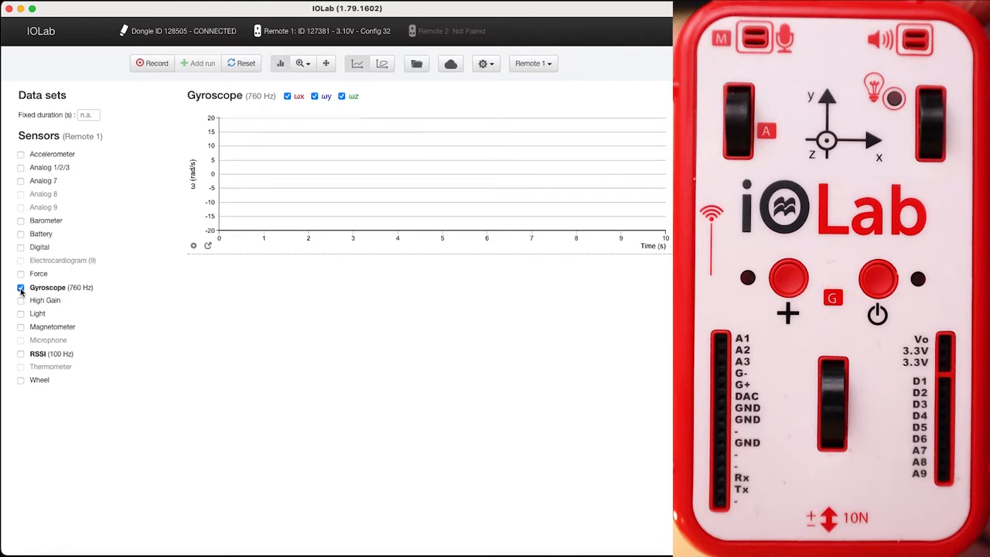
left_click(20, 286)
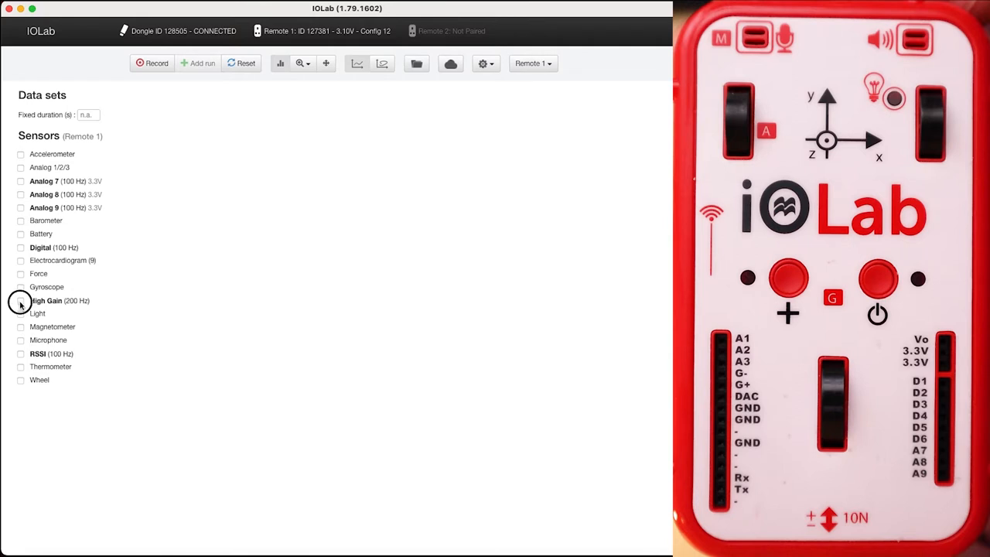
- Try the High Gain and Light sensor graphs, enabling and clearing each
left_click(20, 300)
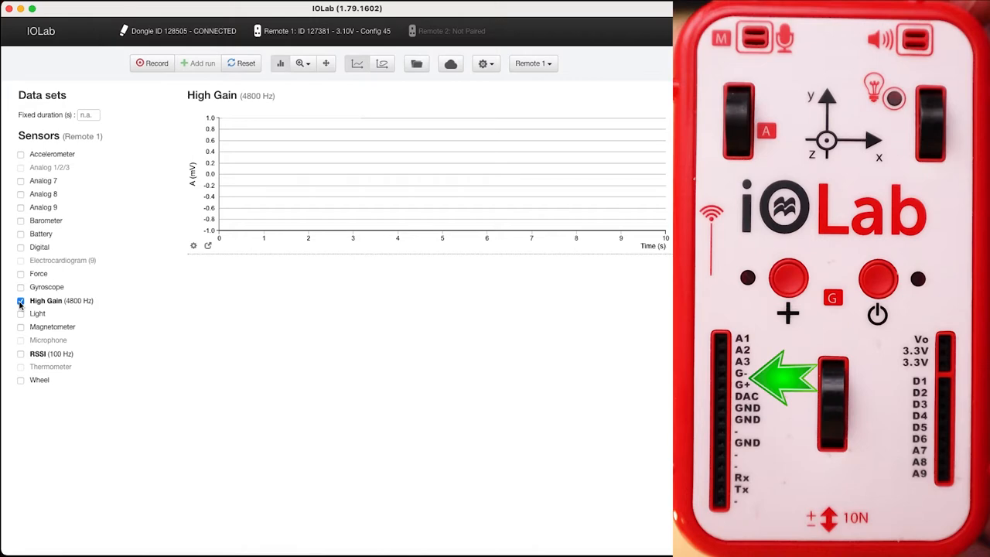
left_click(22, 300)
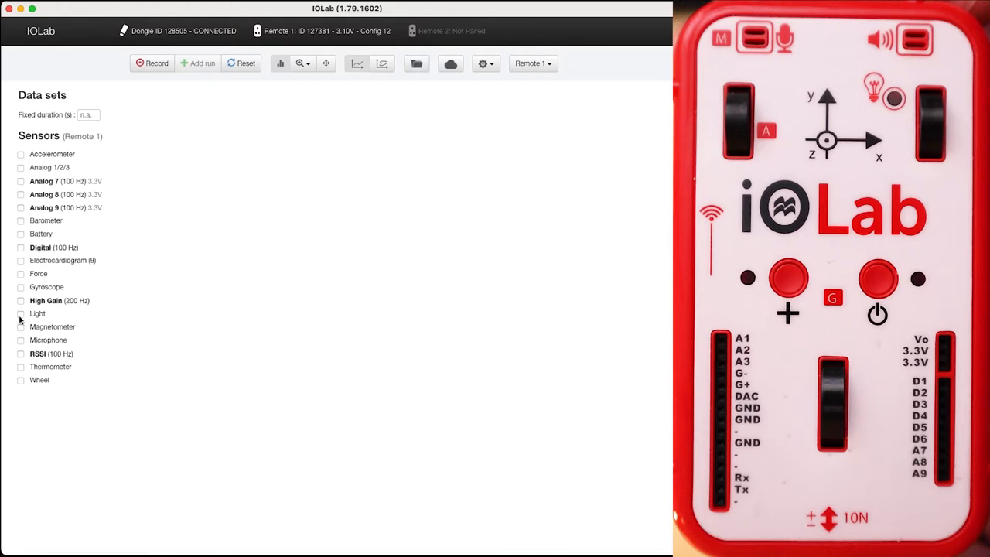
left_click(21, 312)
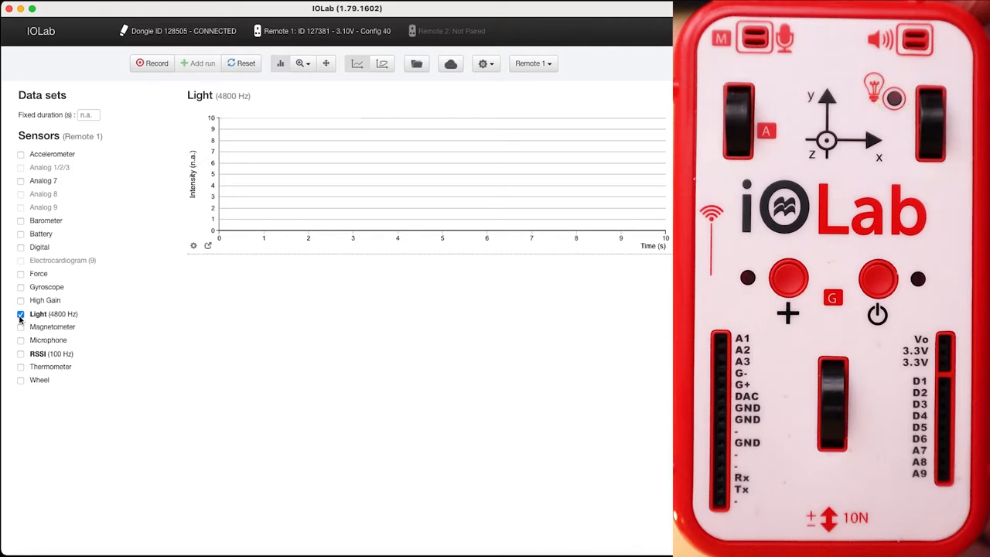
left_click(22, 312)
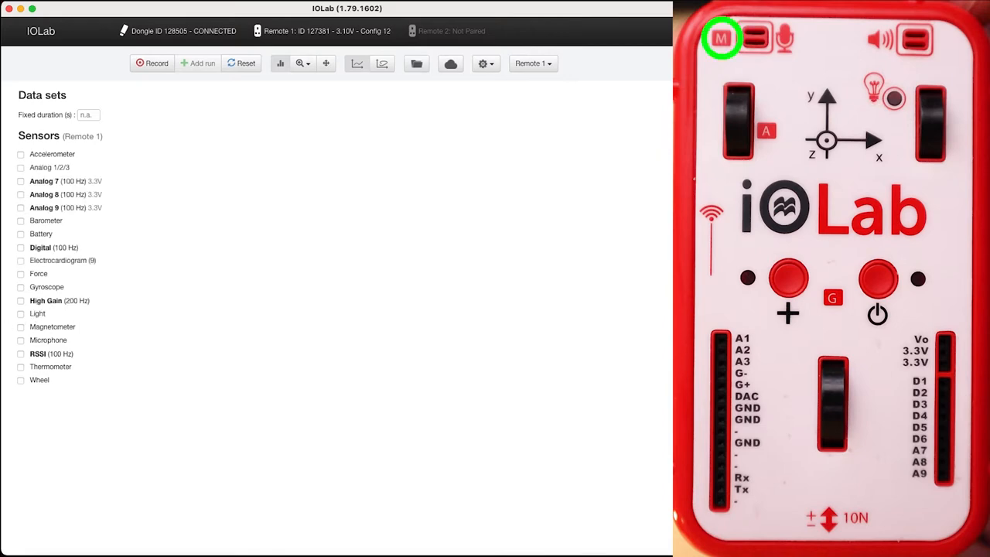
- Try the next sensors including Microphone, leaving no sensors enabled
left_click(20, 328)
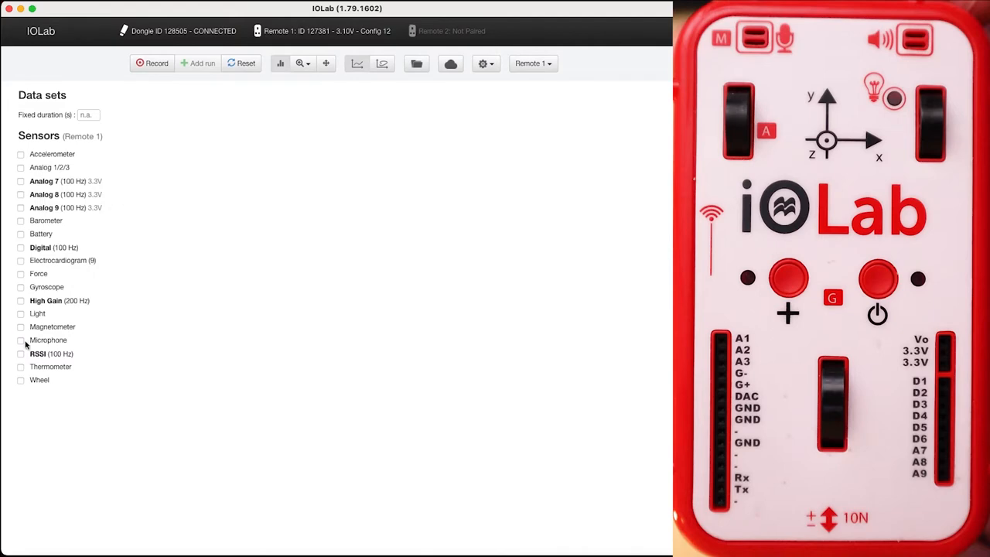
mouse_move(22, 340)
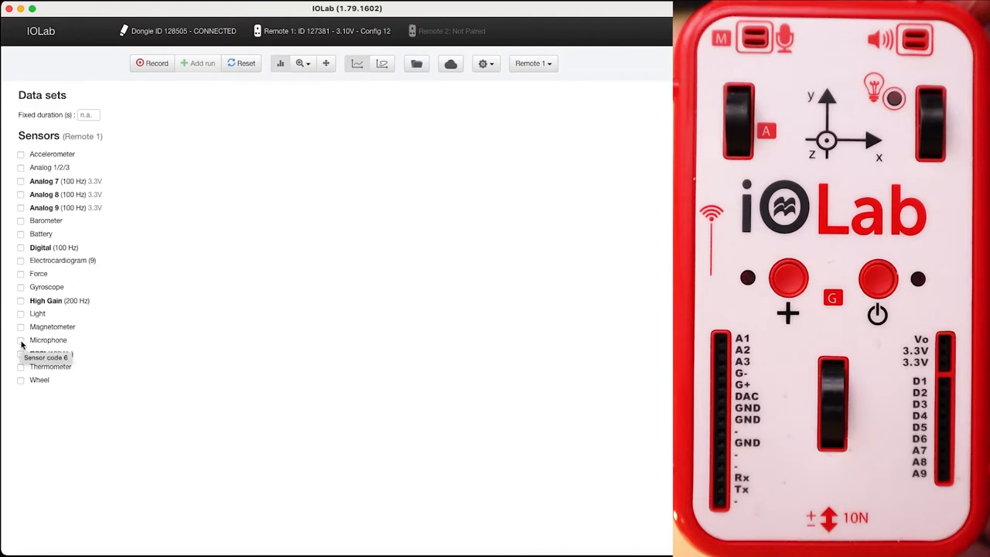
left_click(22, 340)
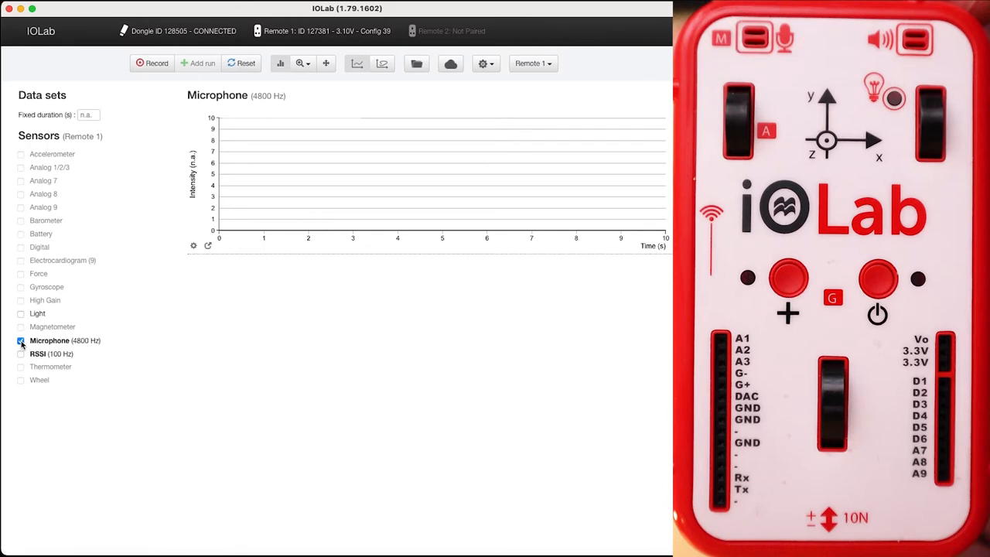
left_click(22, 340)
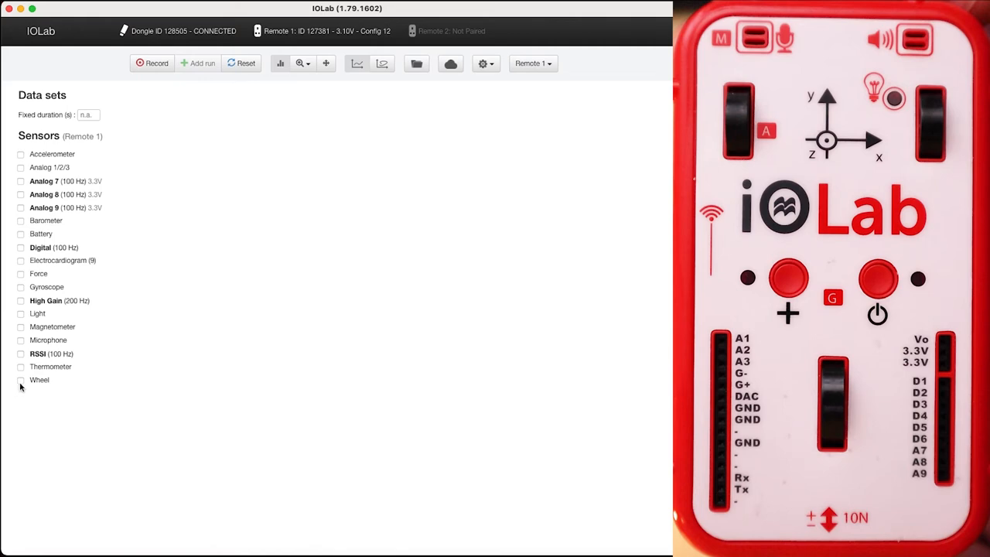
- Enable the Wheel sensor and record a short roll of position, velocity and acceleration
left_click(22, 381)
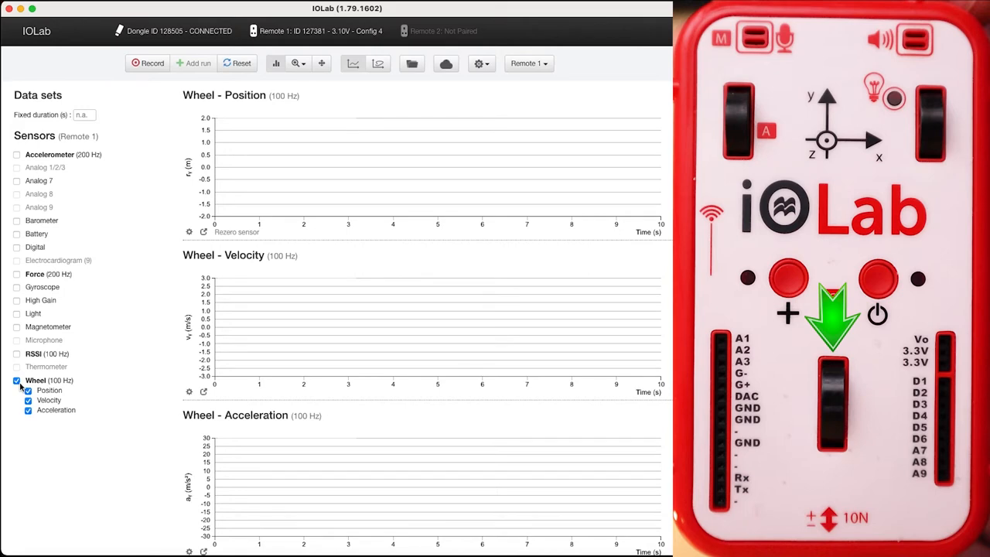
mouse_move(56, 408)
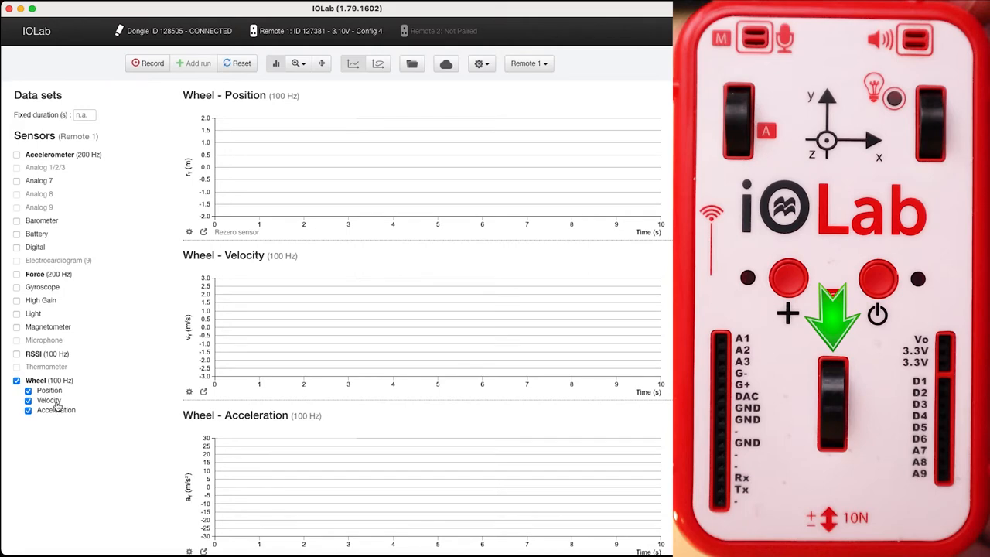
mouse_move(56, 410)
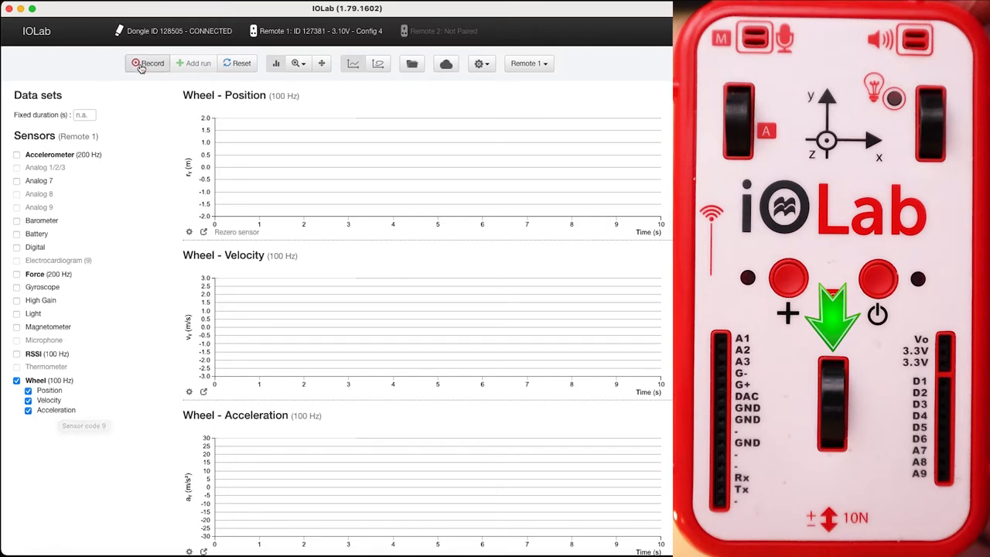
left_click(147, 62)
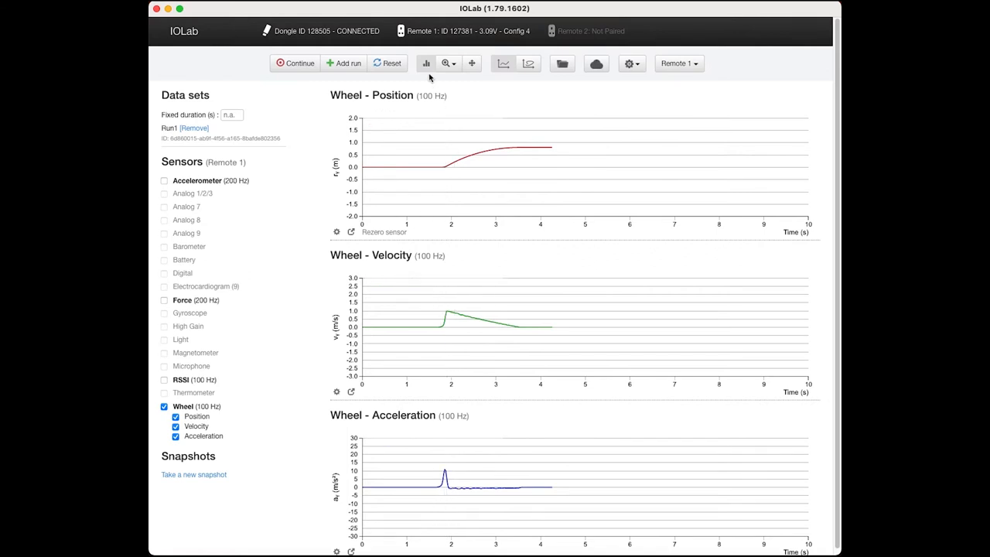
mouse_move(430, 71)
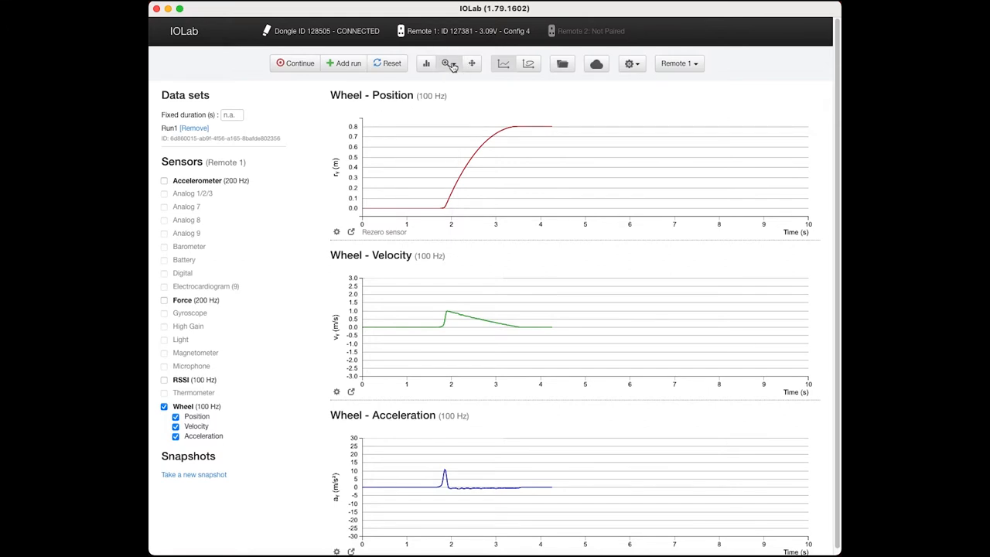
- Zoom the Wheel velocity graph vertically so the ~0.98 m/s peak fills it
left_click(447, 64)
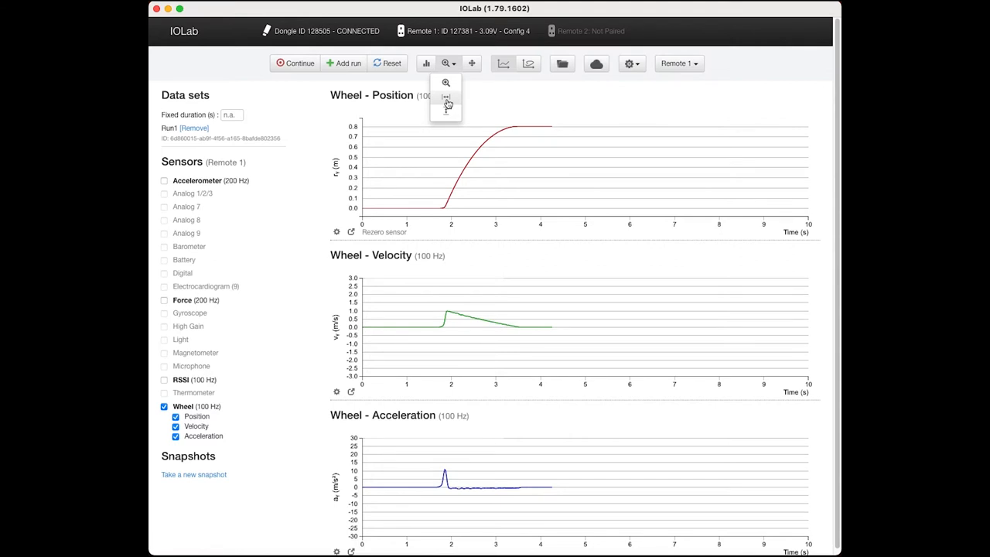
left_click(445, 98)
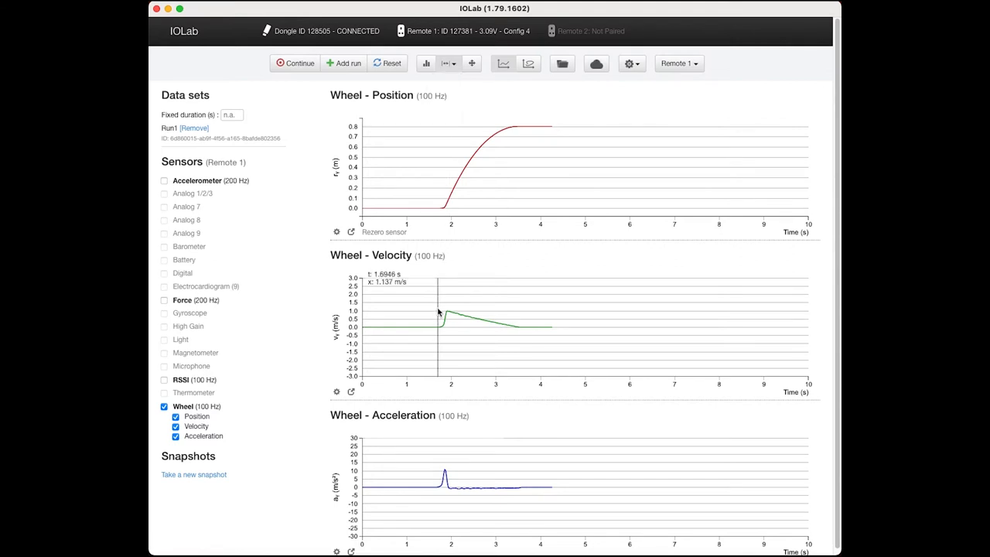
left_click_drag(439, 315, 510, 316)
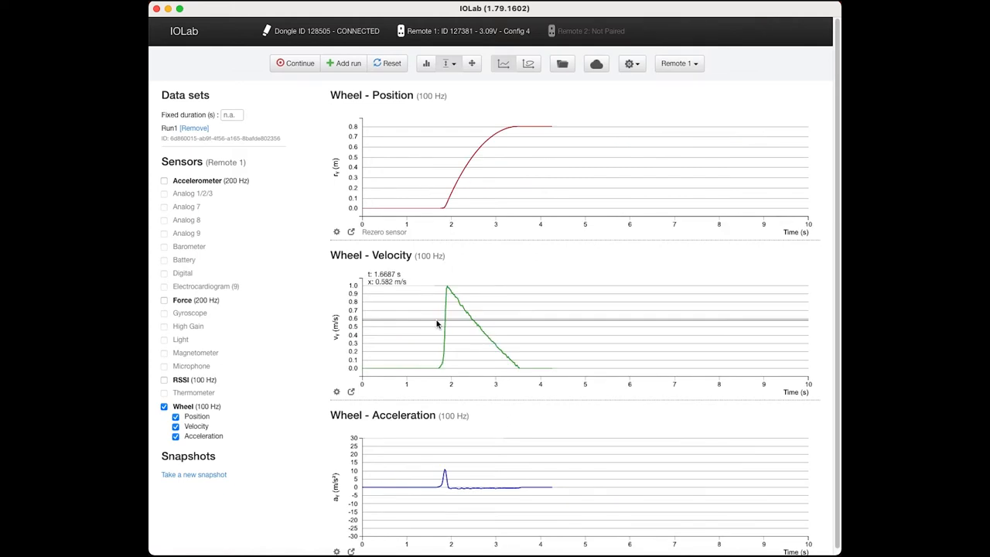
mouse_move(436, 325)
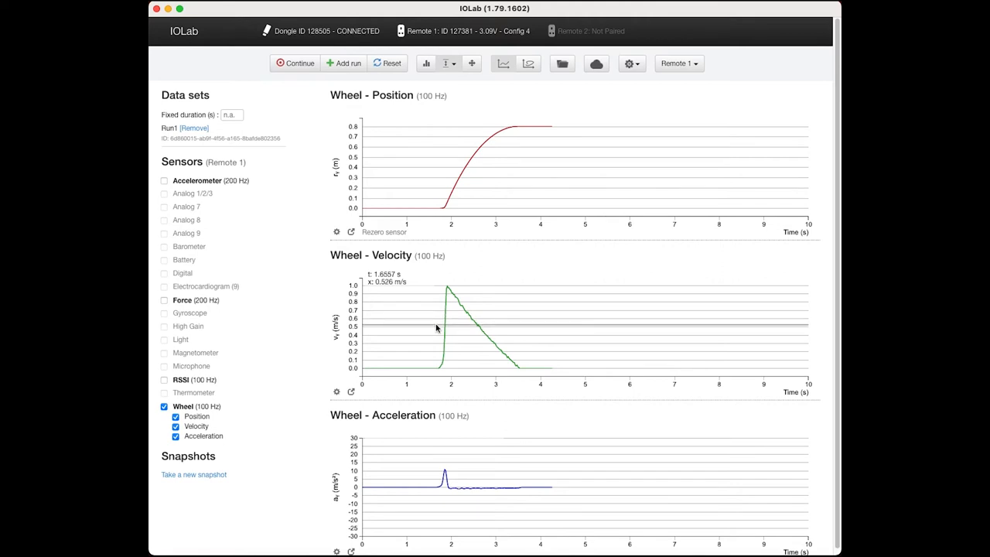
mouse_move(464, 186)
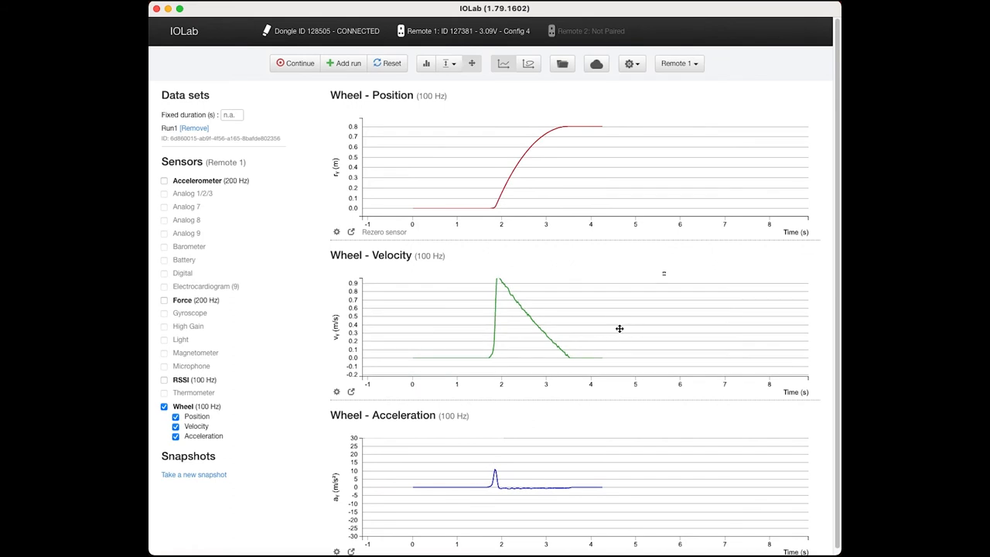
mouse_move(603, 312)
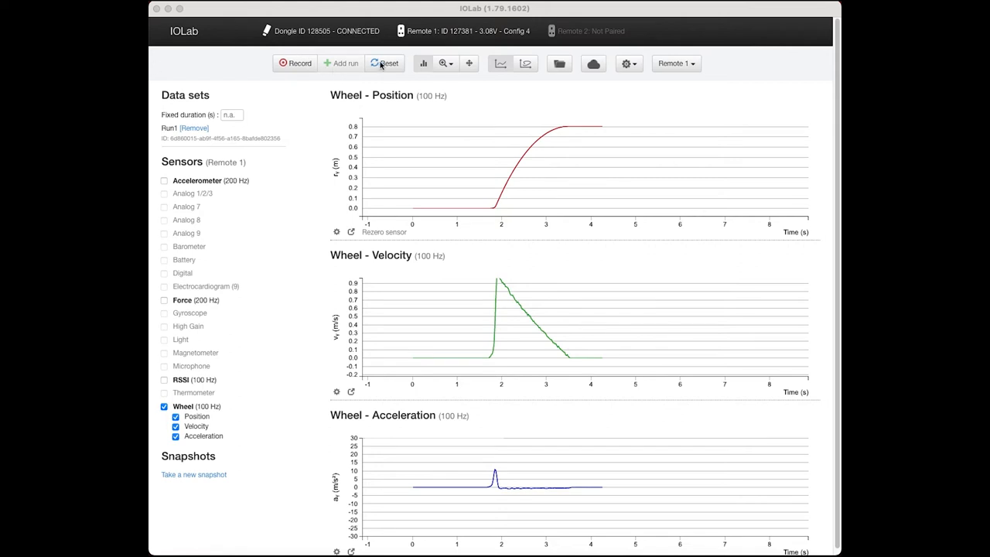
- Reset the wheel run and remove the Position graph
left_click(384, 64)
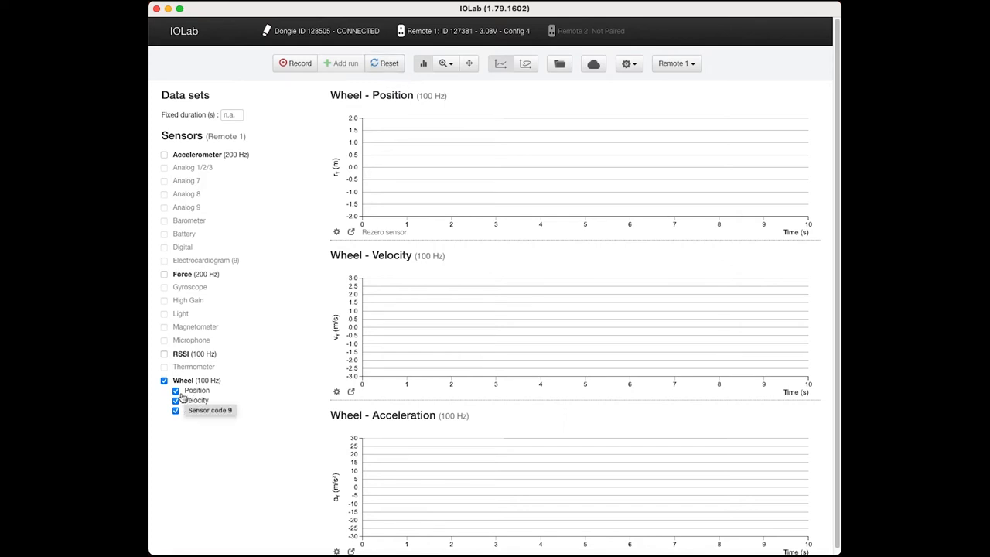
left_click(176, 390)
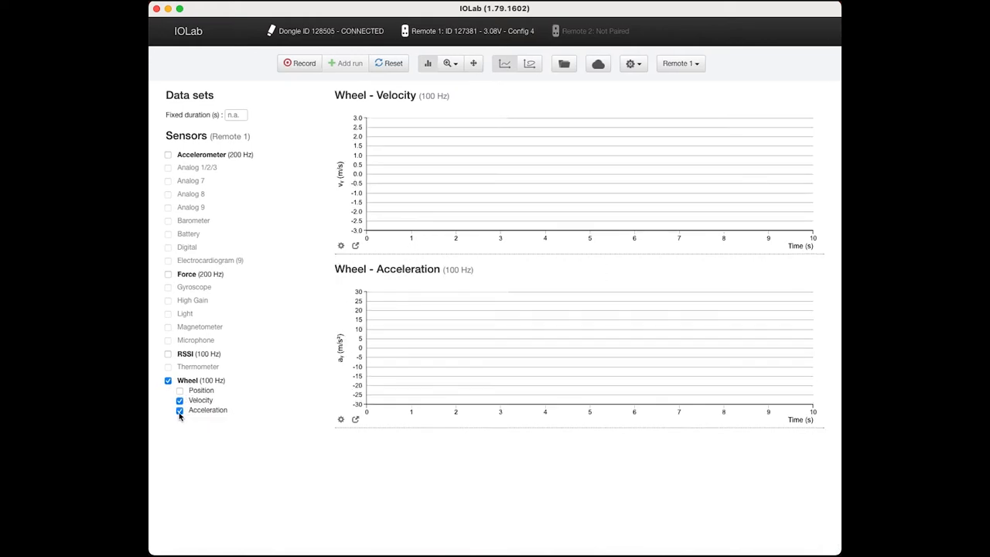
- Remove the Acceleration graph and record a velocity-only run peaking near 3 m/s
left_click(179, 410)
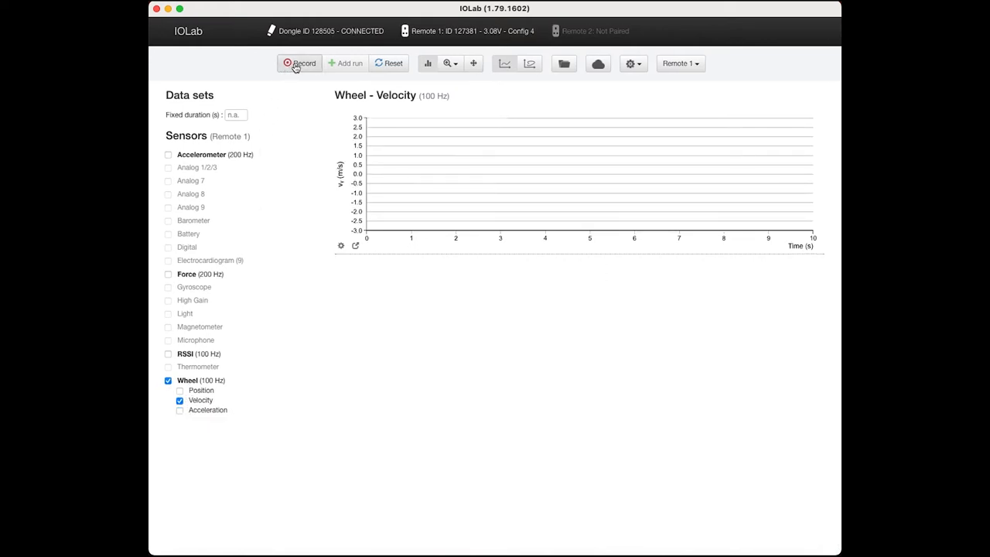
mouse_move(300, 62)
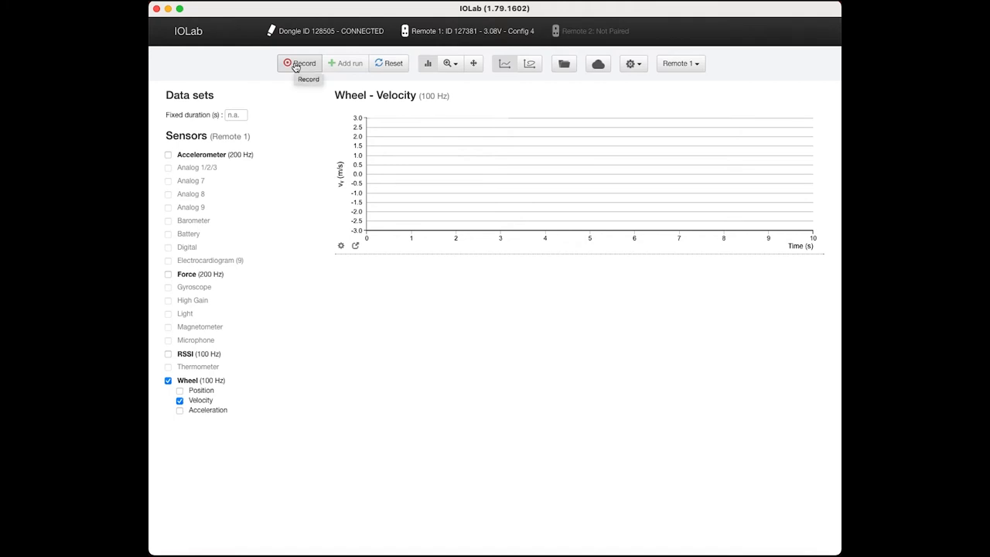
left_click(300, 61)
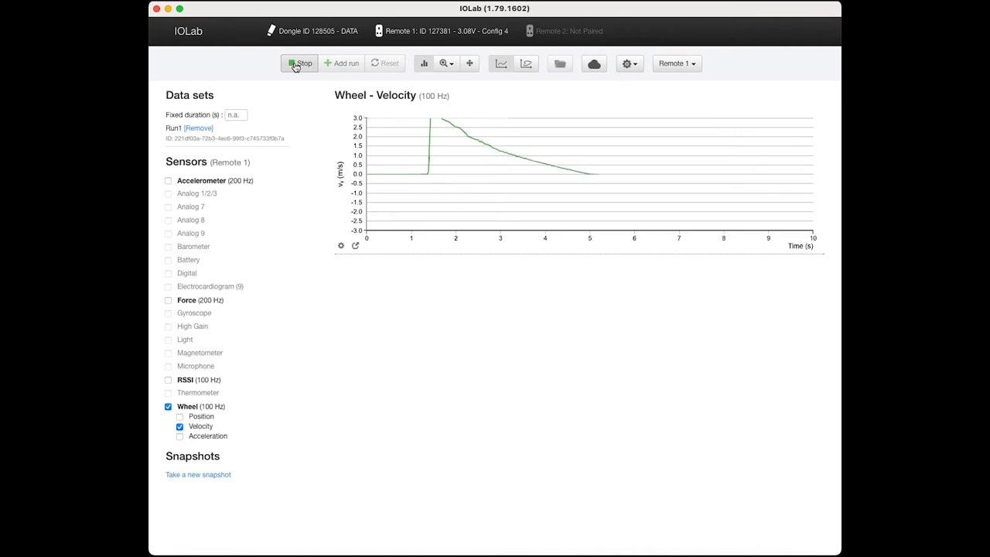
left_click(300, 64)
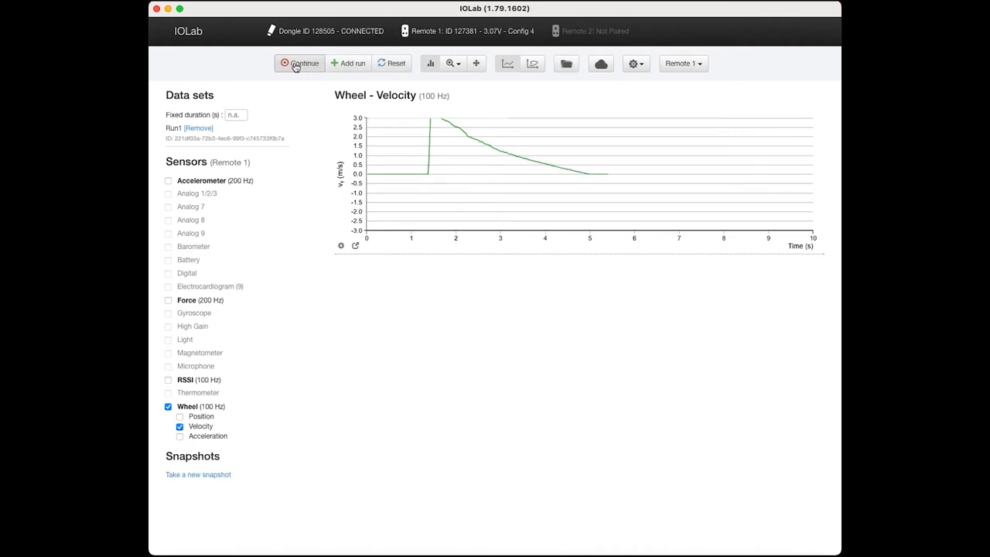
mouse_move(499, 176)
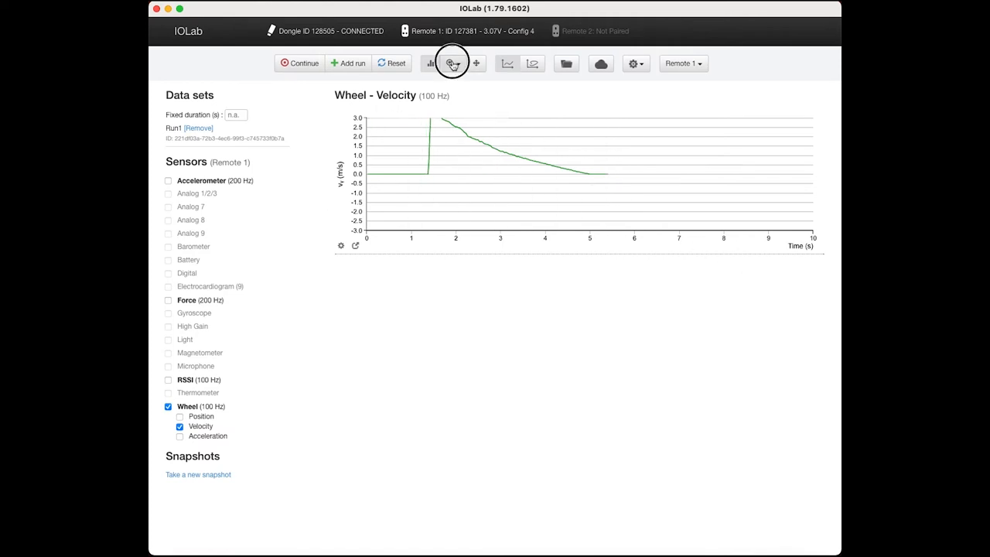
- Fix the velocity graph's Y-axis to a 0 to 4 m/s range without autoscale
left_click(450, 63)
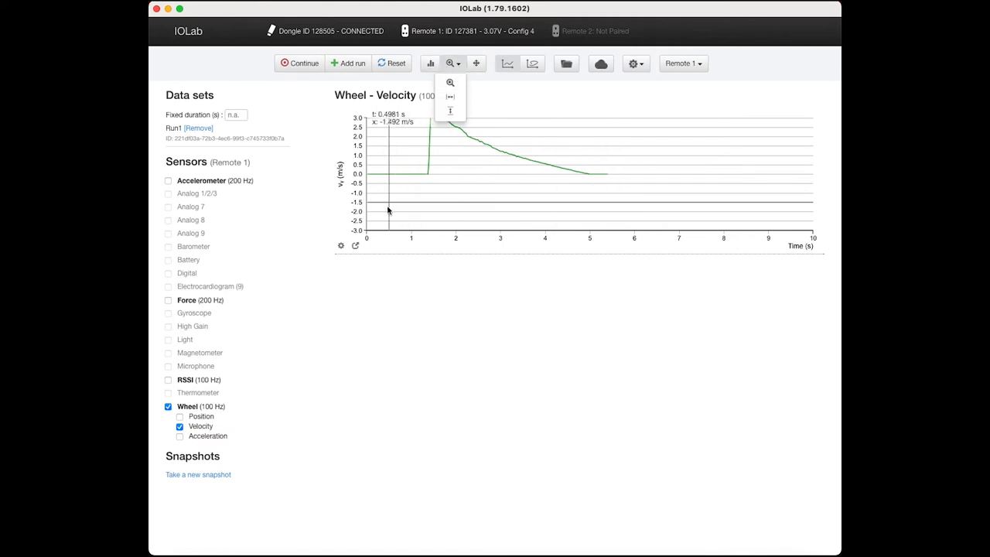
mouse_move(340, 246)
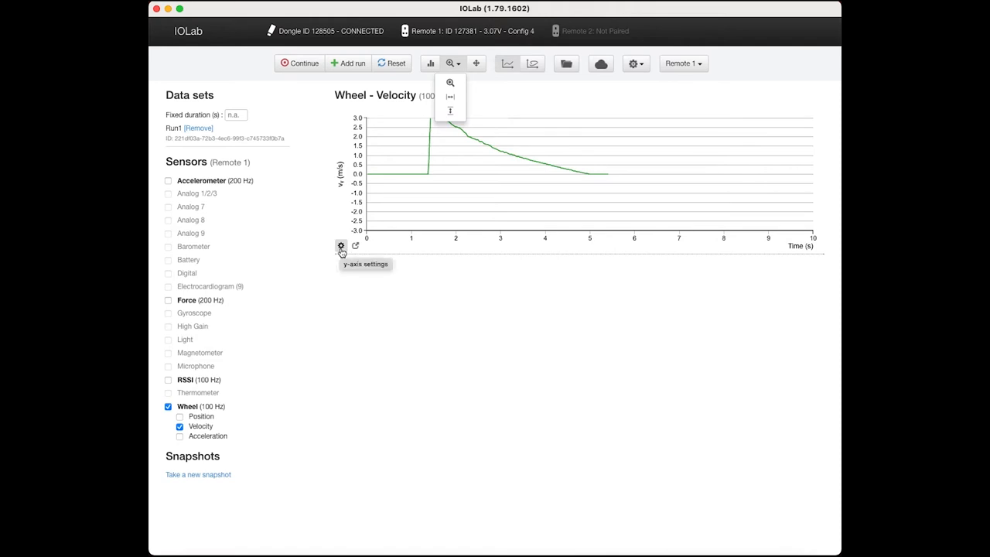
left_click(340, 246)
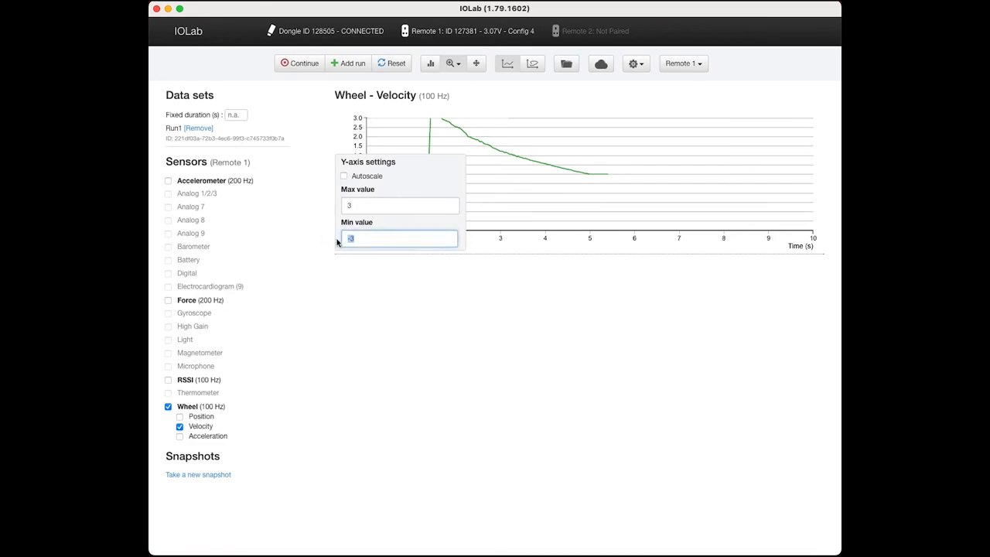
type("0")
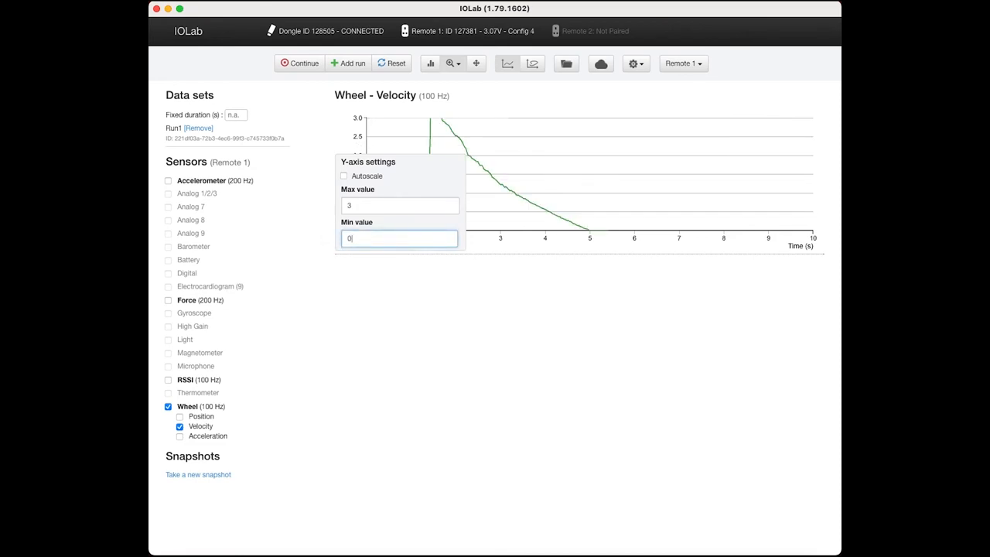
left_click(399, 205)
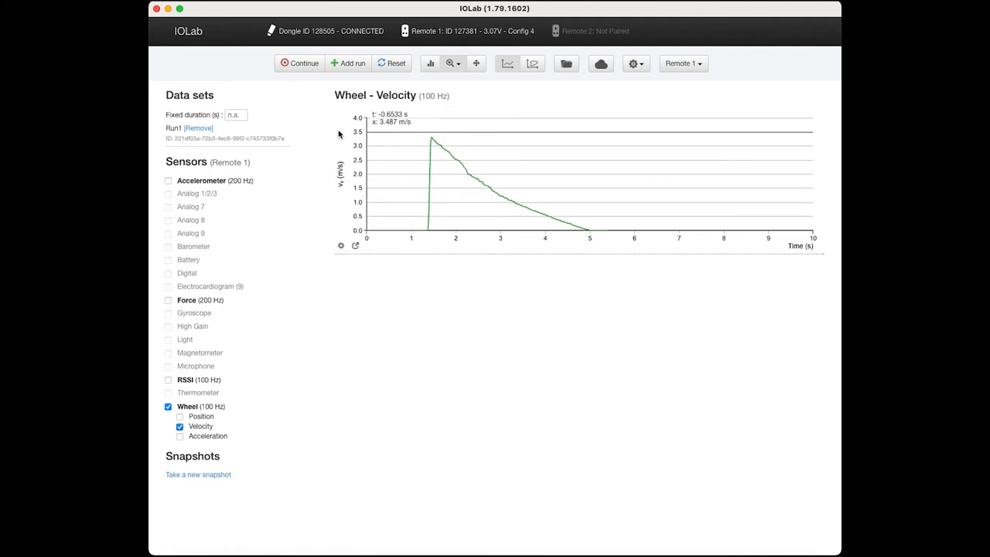
mouse_move(343, 138)
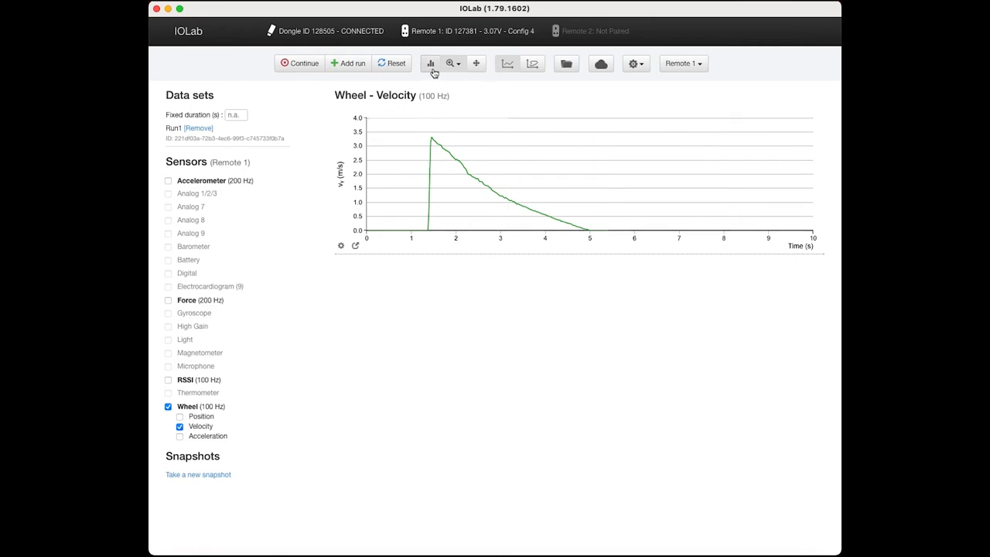
mouse_move(436, 127)
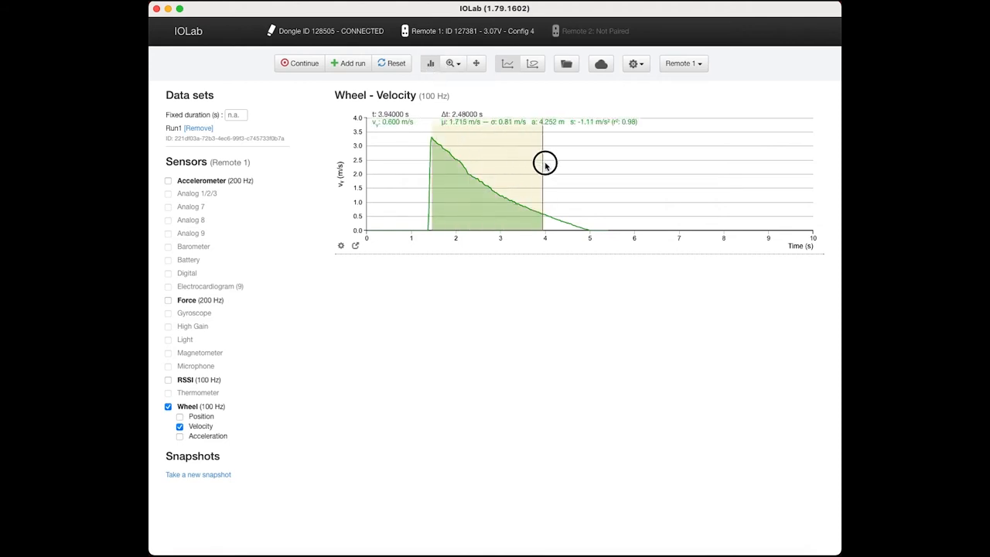
- Select the 1.5 to 5 s slowing stretch and show its mean, area (~4.56 m) and slope
left_click_drag(544, 163, 587, 178)
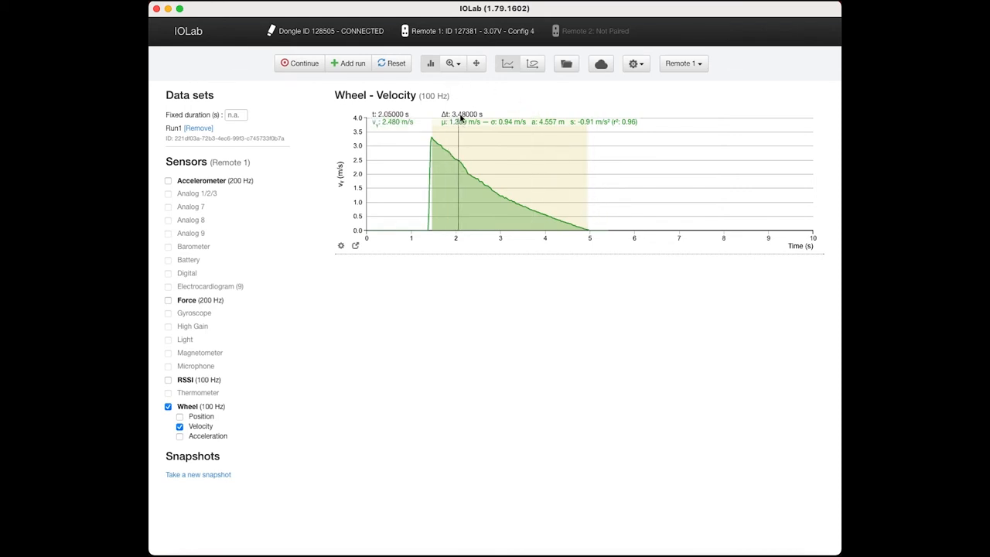
left_click_drag(456, 116, 479, 116)
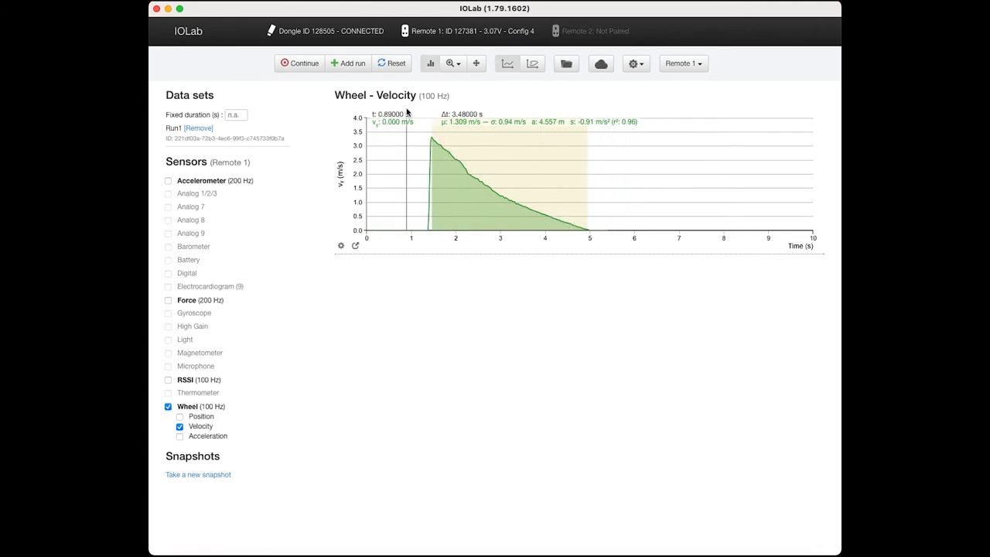
mouse_move(516, 92)
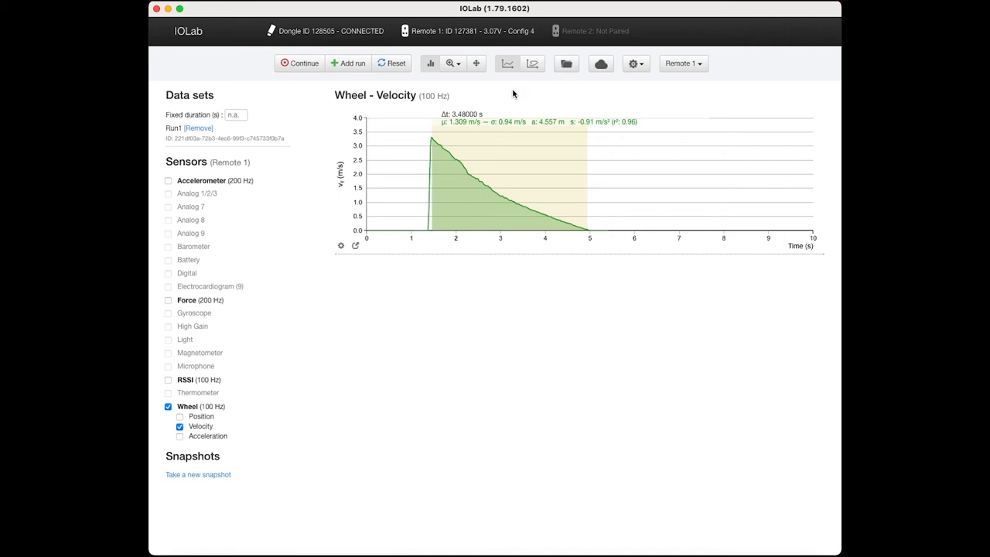
mouse_move(519, 102)
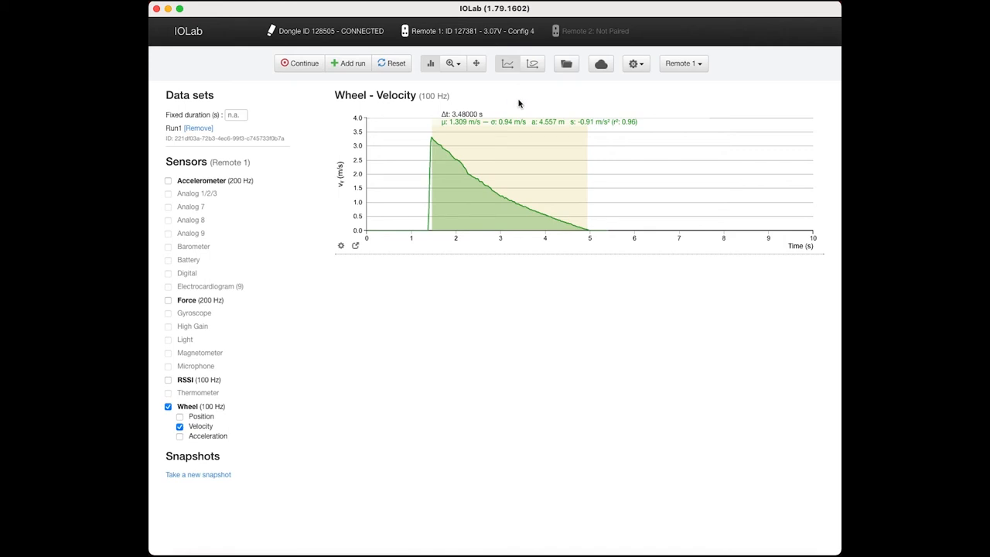
mouse_move(411, 136)
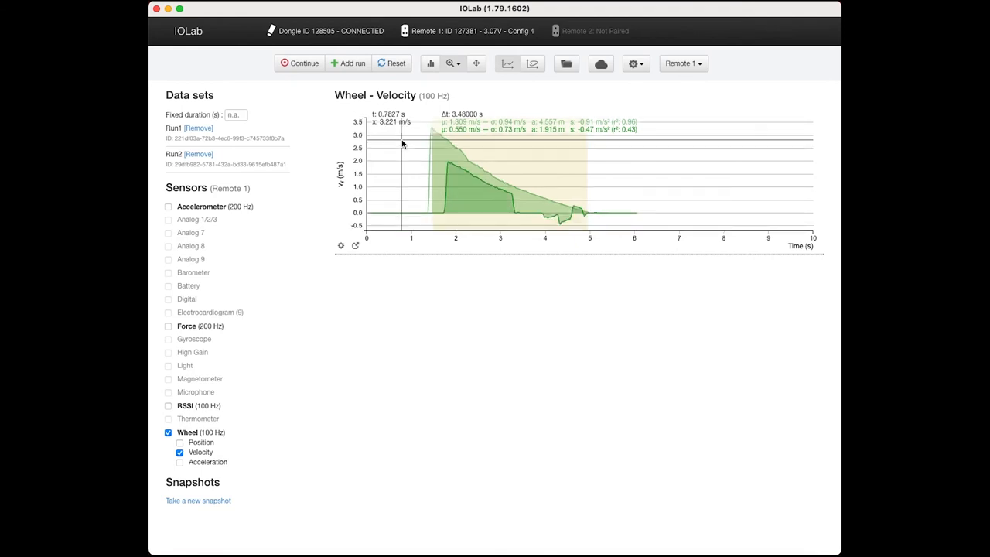
mouse_move(368, 315)
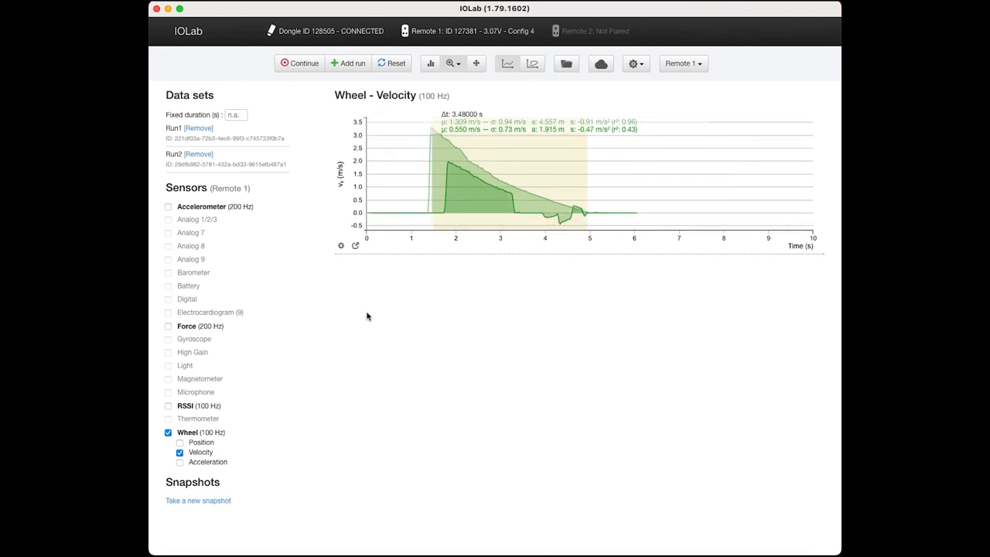
mouse_move(548, 210)
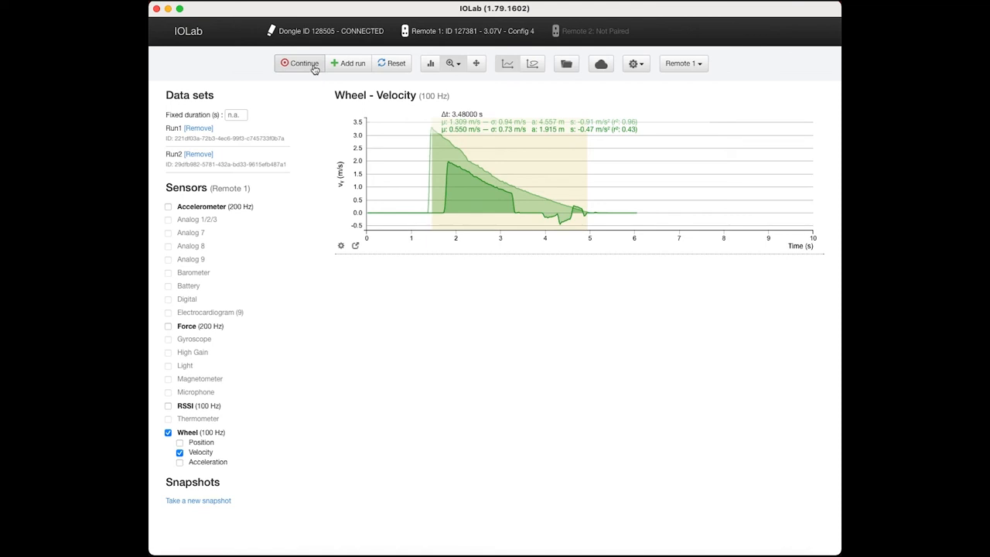
- Reset to clear both wheel velocity runs and all sensor data
left_click(300, 64)
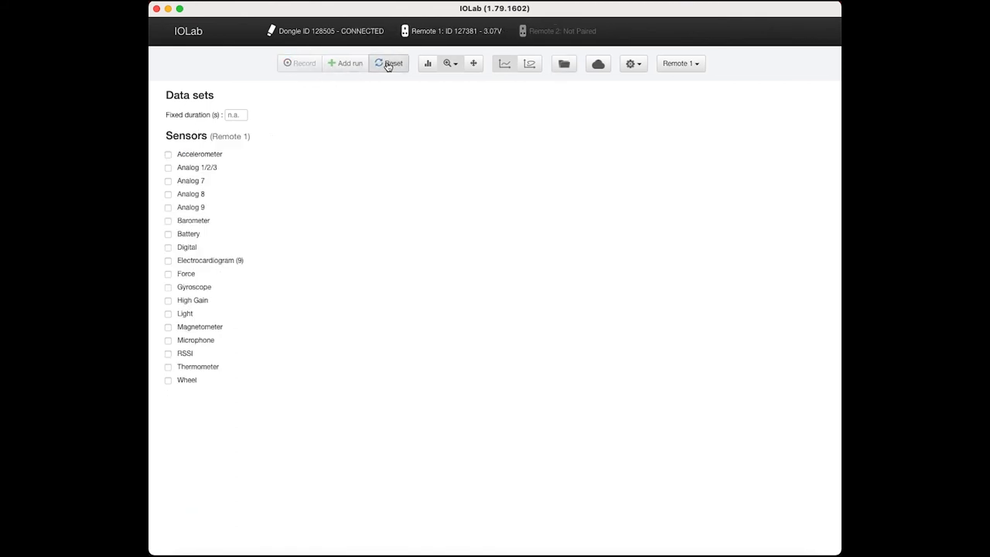
- Enable the Accelerometer and record about two seconds of Ax, Ay and Az
left_click(167, 154)
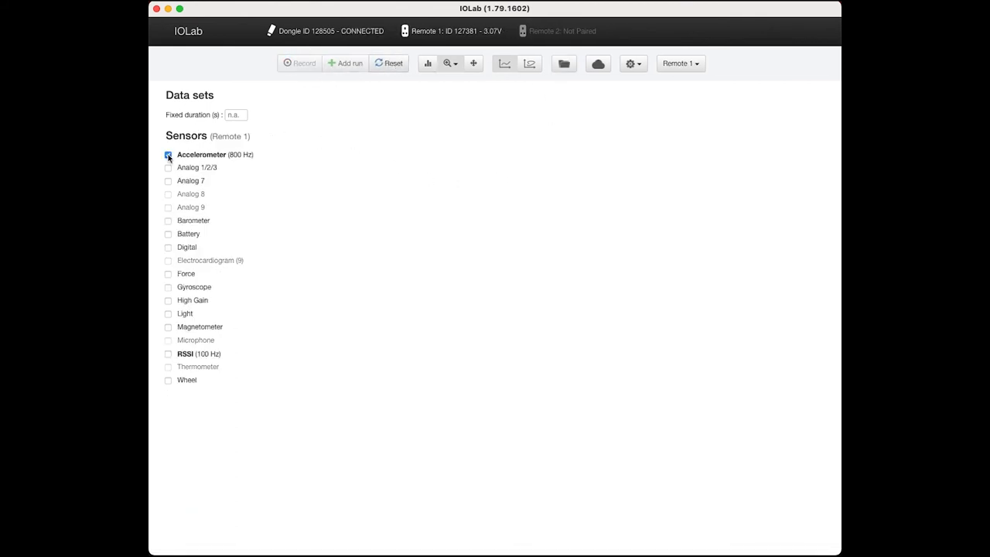
left_click(167, 155)
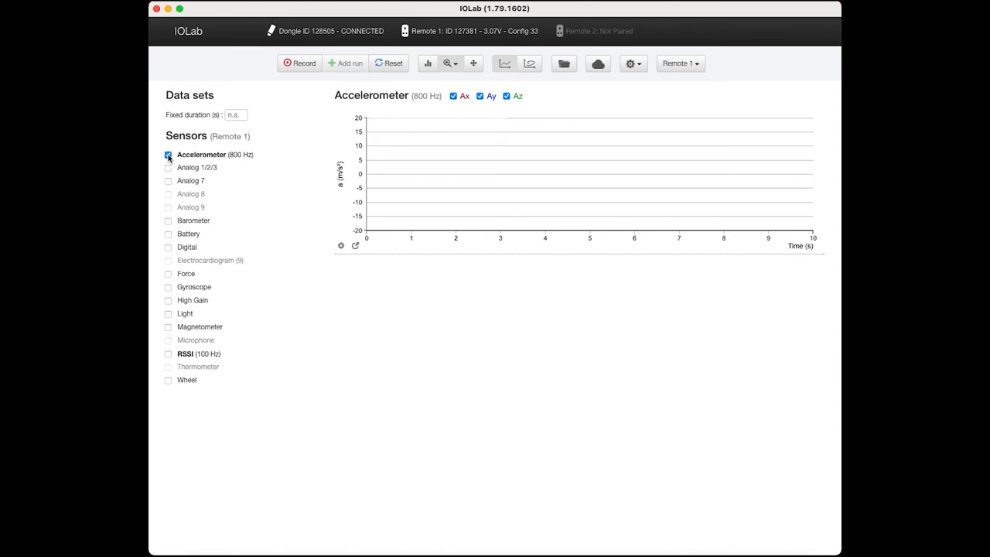
left_click(300, 62)
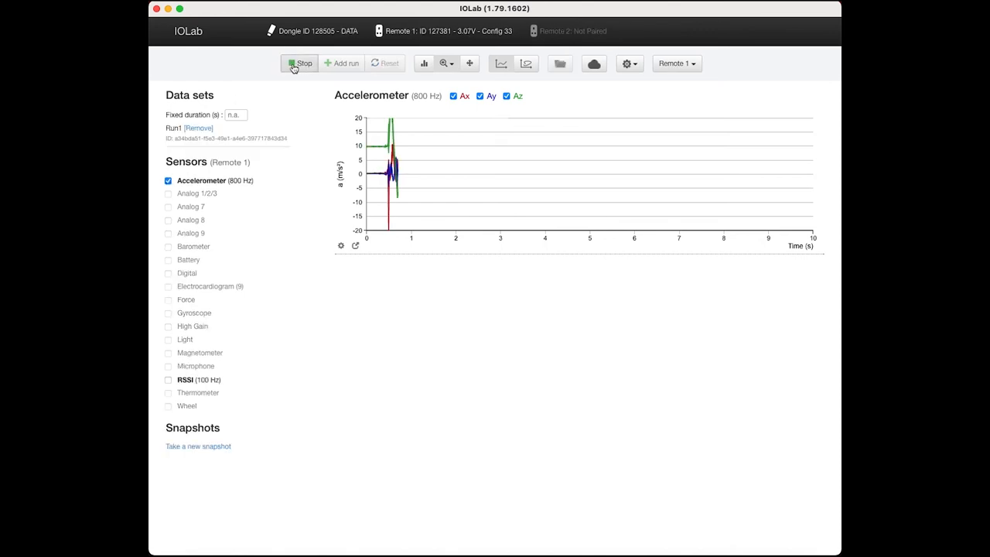
left_click(300, 63)
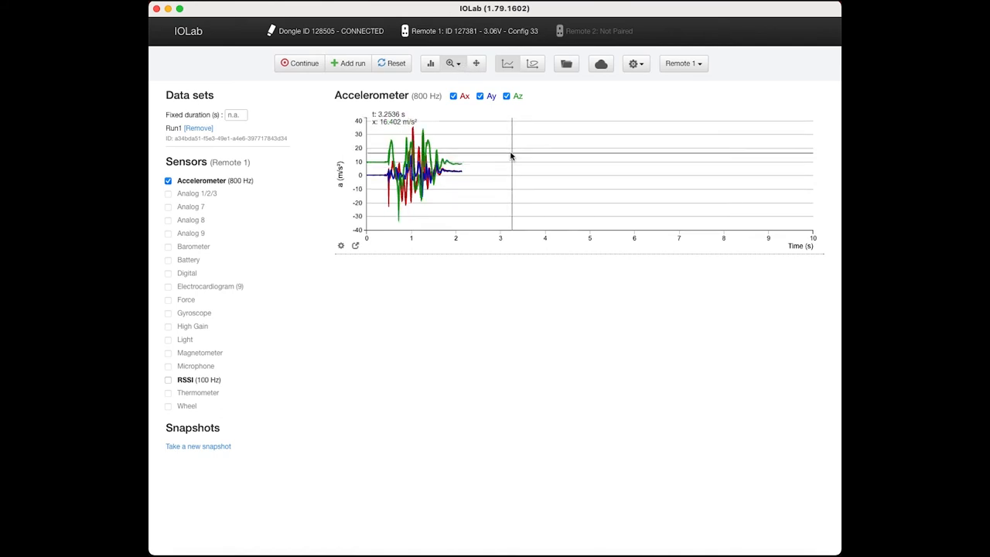
mouse_move(365, 151)
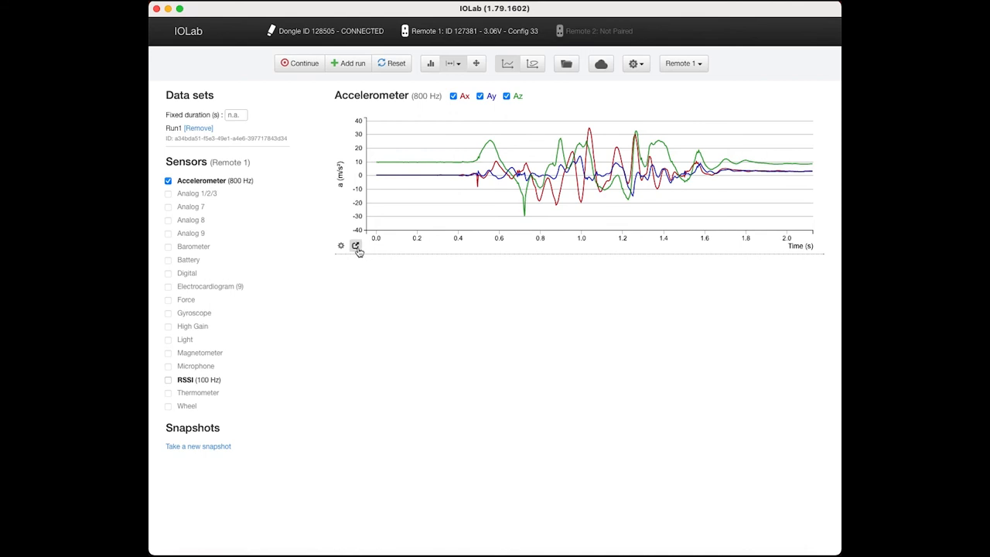
mouse_move(356, 246)
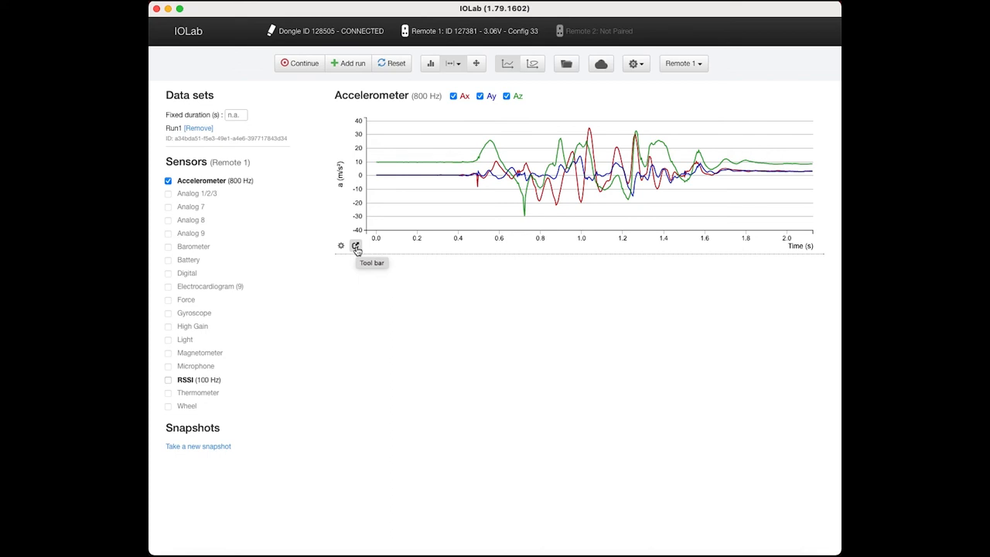
- Smooth the accelerometer curves over 25 points from the chart tool bar
left_click(355, 246)
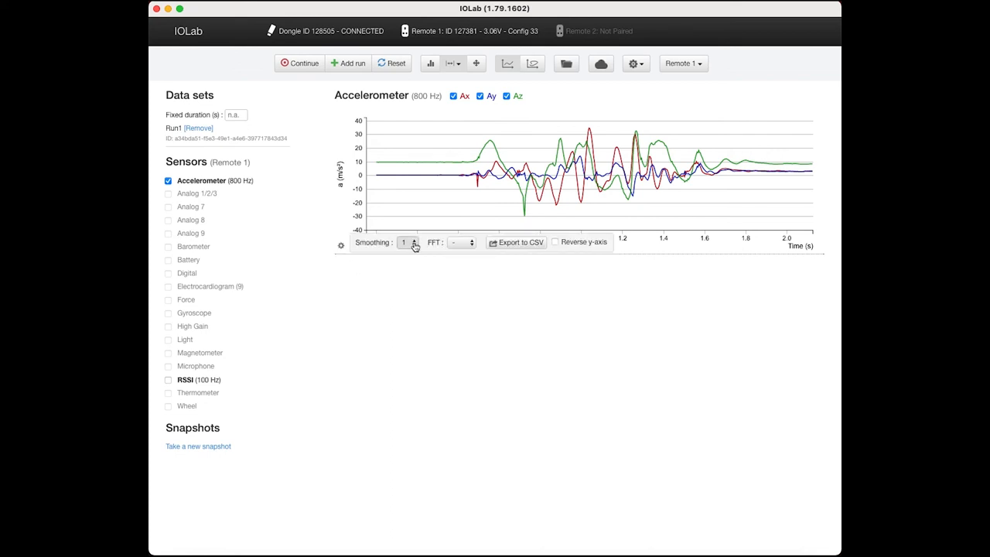
left_click(408, 241)
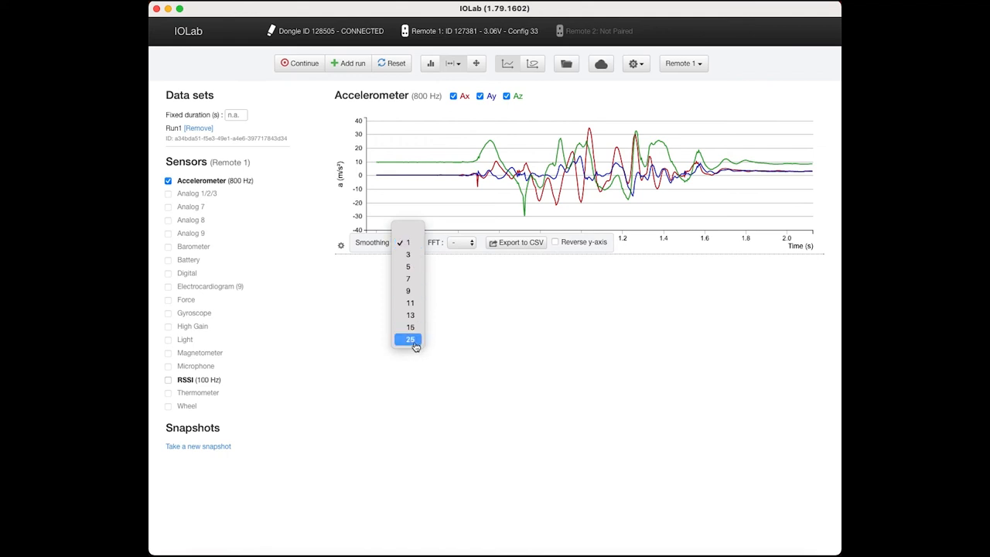
left_click(408, 339)
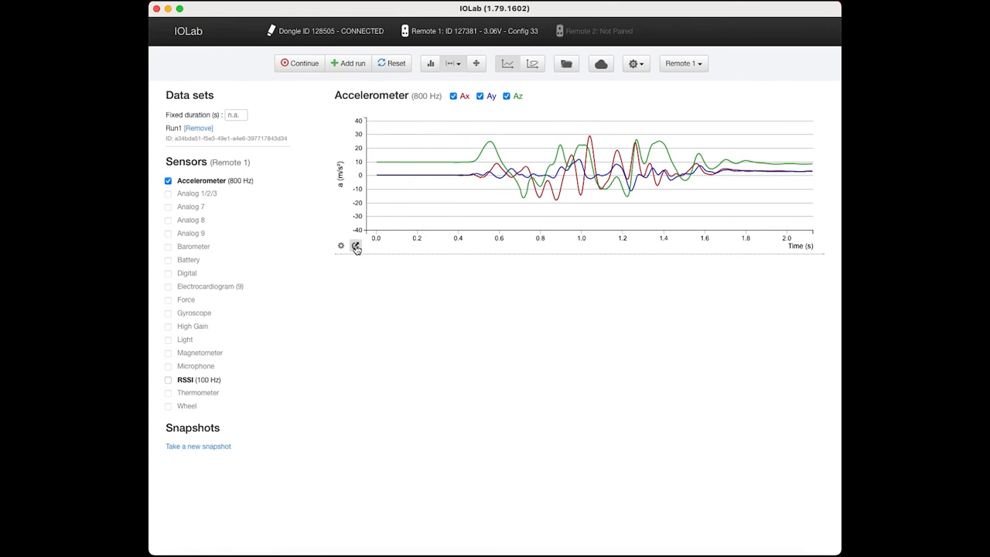
mouse_move(356, 246)
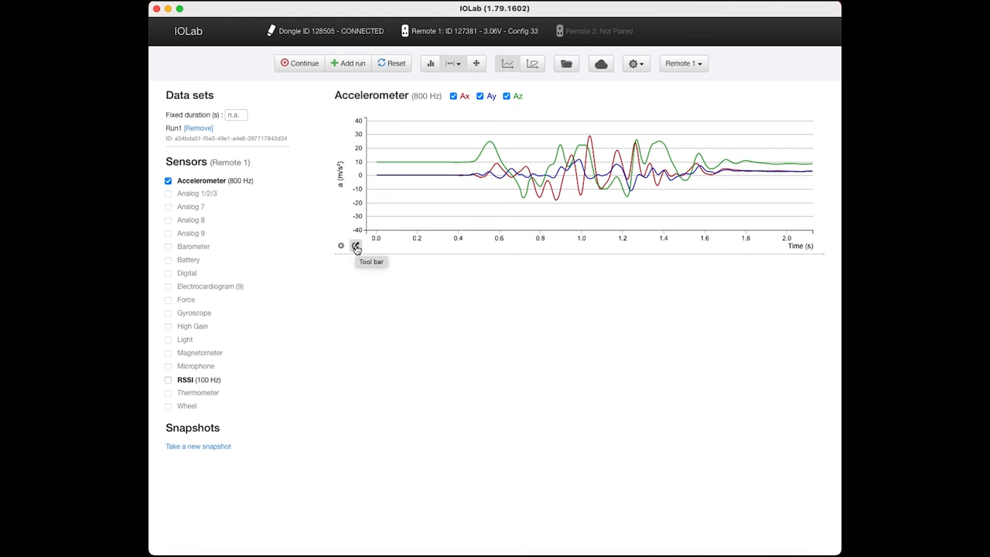
- Toggle the tool bar off to restore the raw, unsmoothed curves
left_click(356, 246)
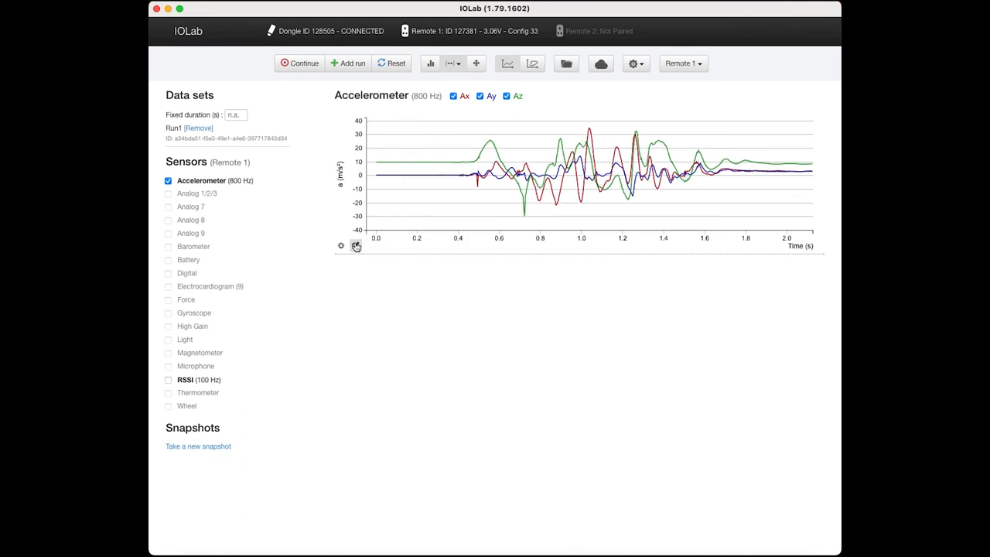
left_click(356, 245)
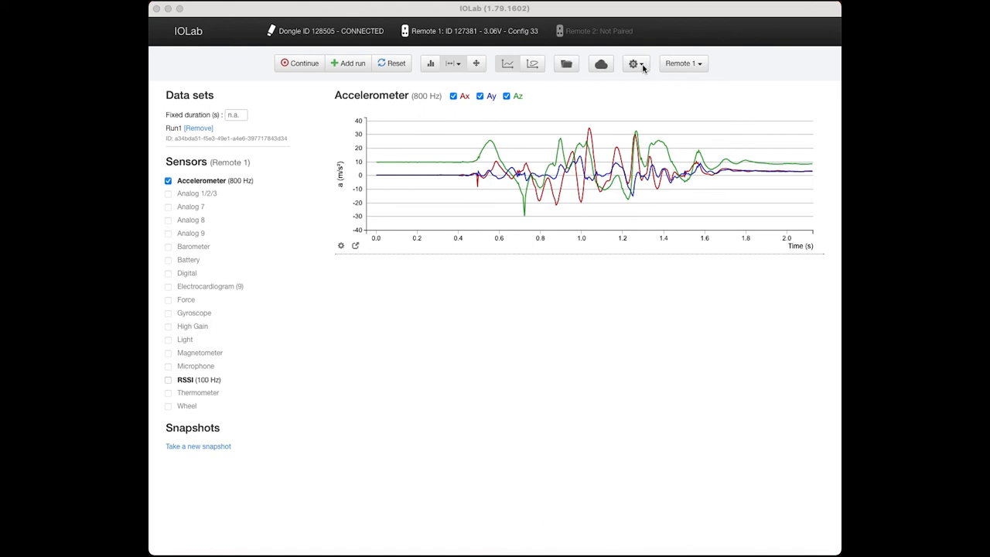
- Bring up the Expert Mode output configuration panel for Remote 1's D6 and DAC outputs
left_click(632, 63)
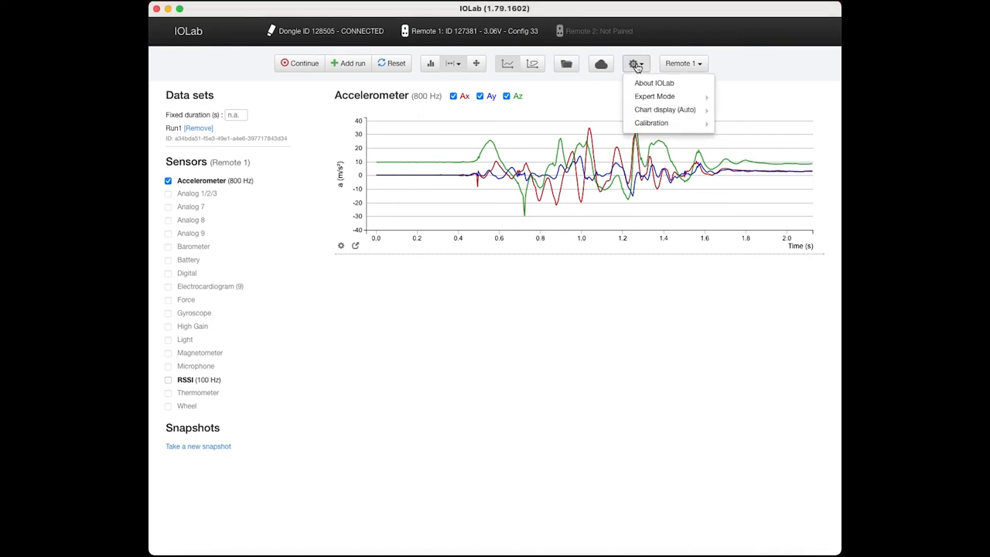
mouse_move(654, 96)
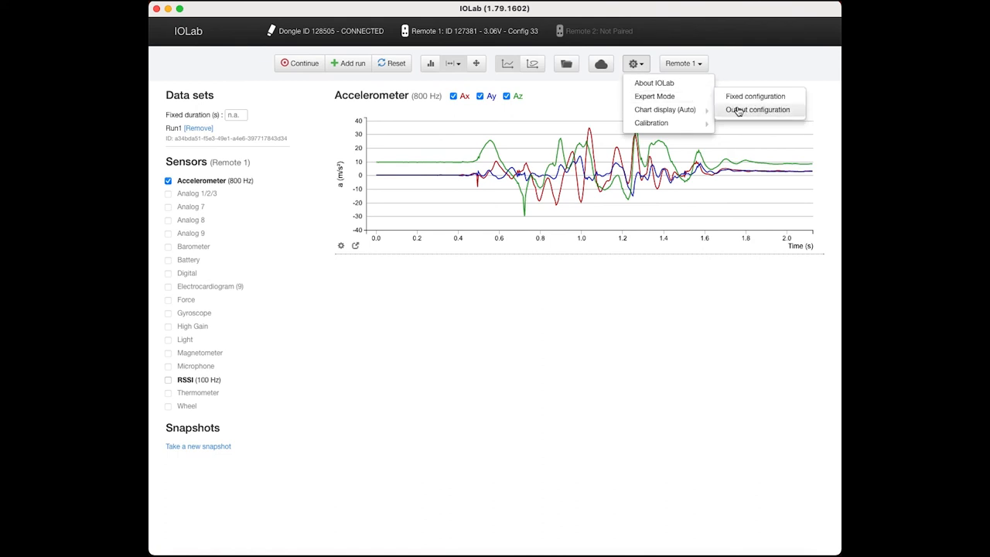
left_click(758, 108)
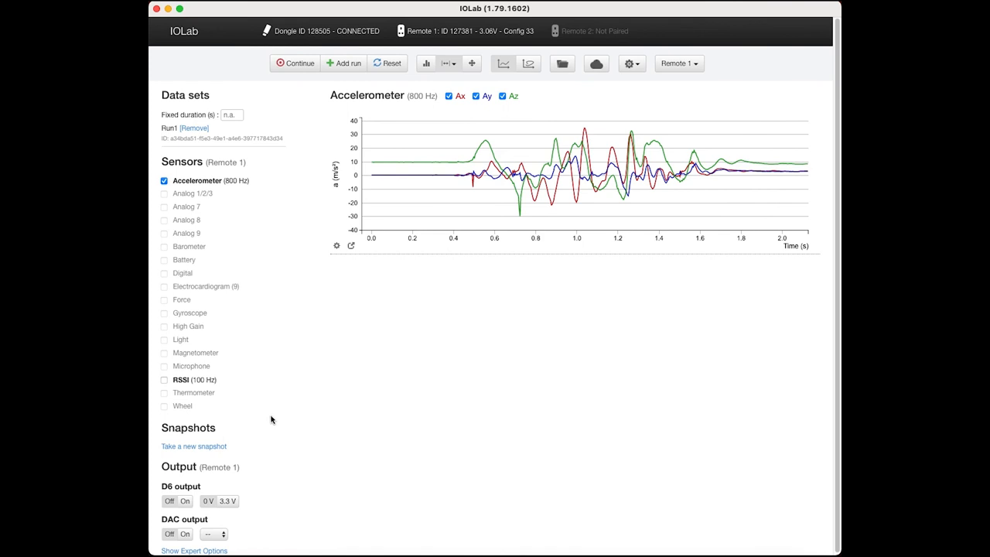
mouse_move(238, 538)
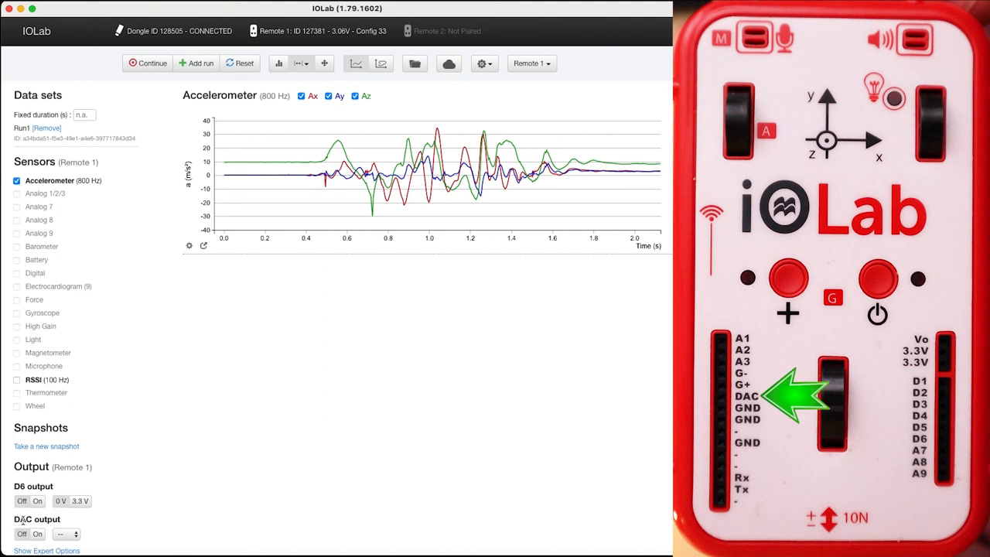
- Turn on the DAC output and show its voltage-level list with 1.8 V selected
left_click(37, 533)
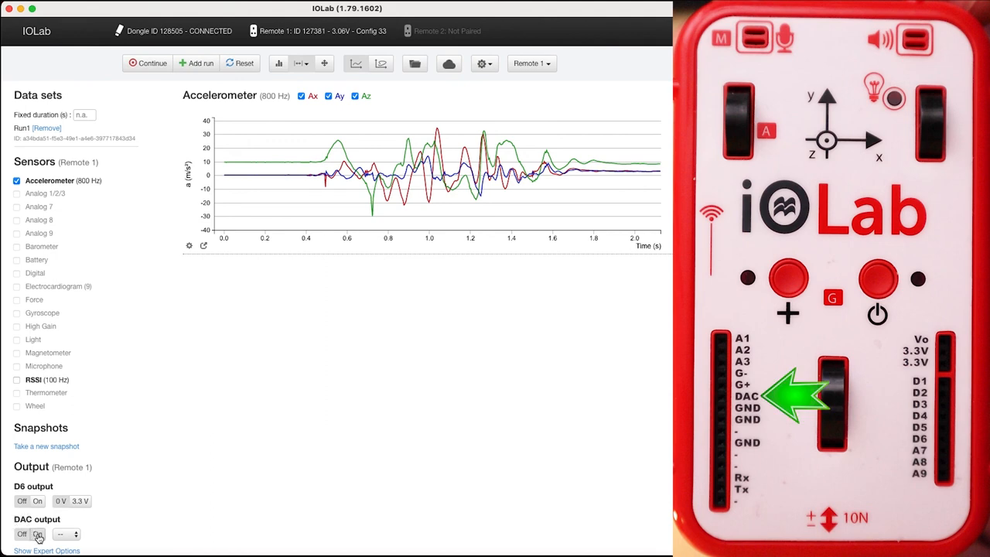
left_click(65, 534)
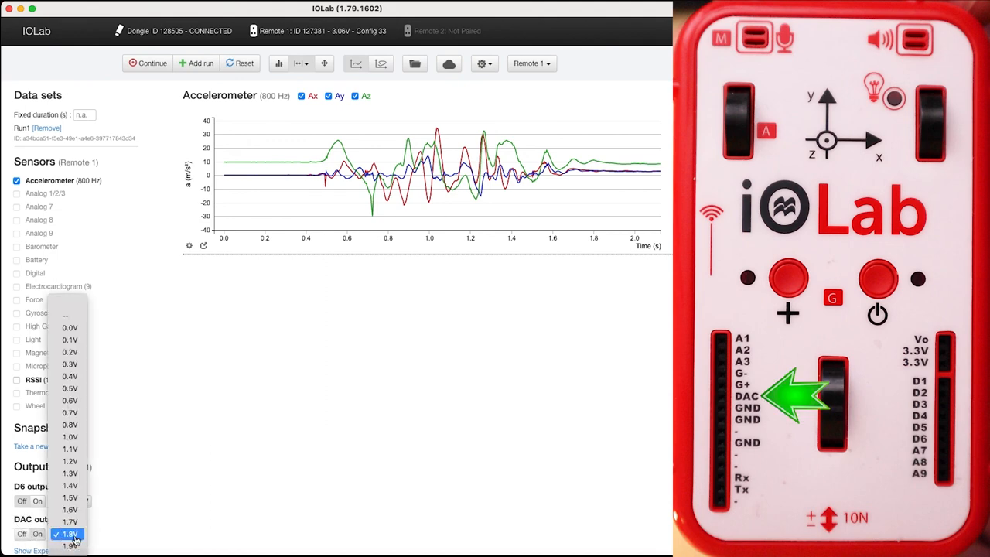